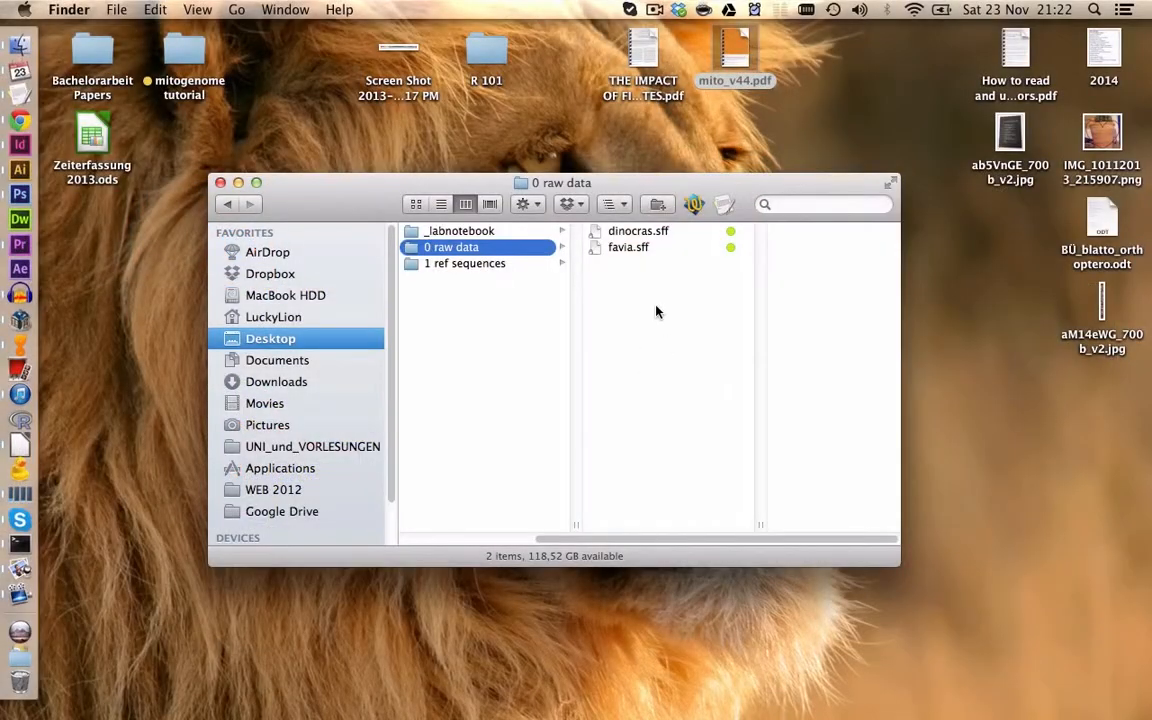
mouse_move(640, 244)
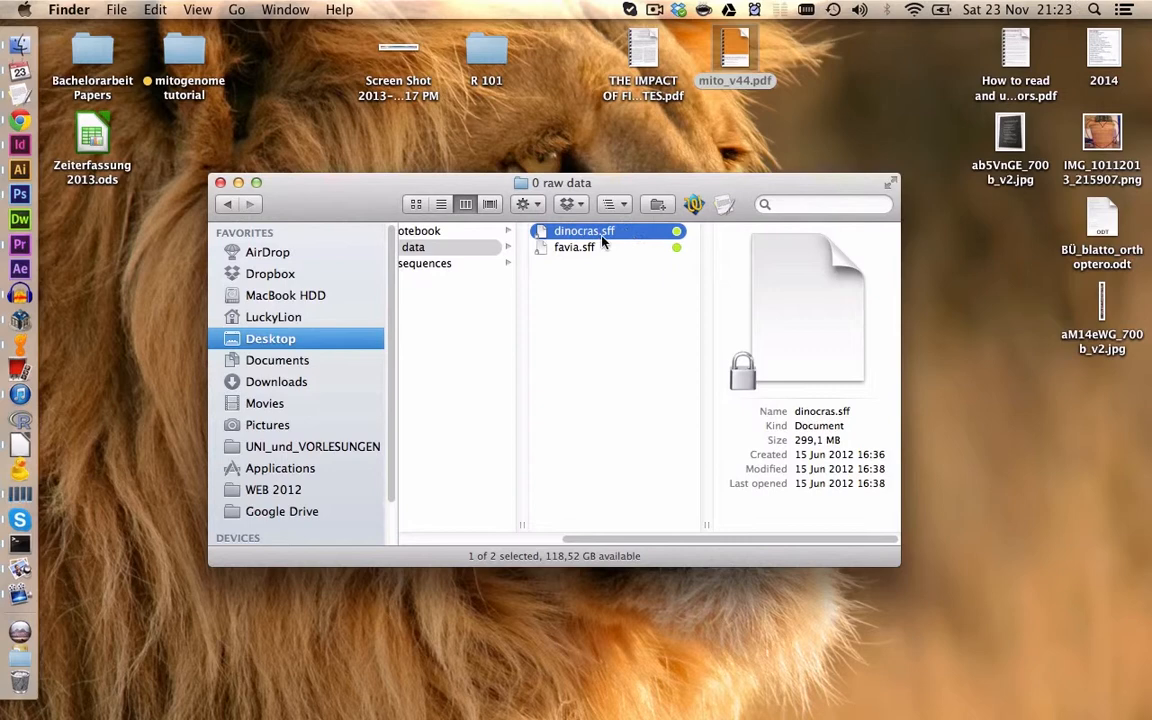
mouse_move(562, 238)
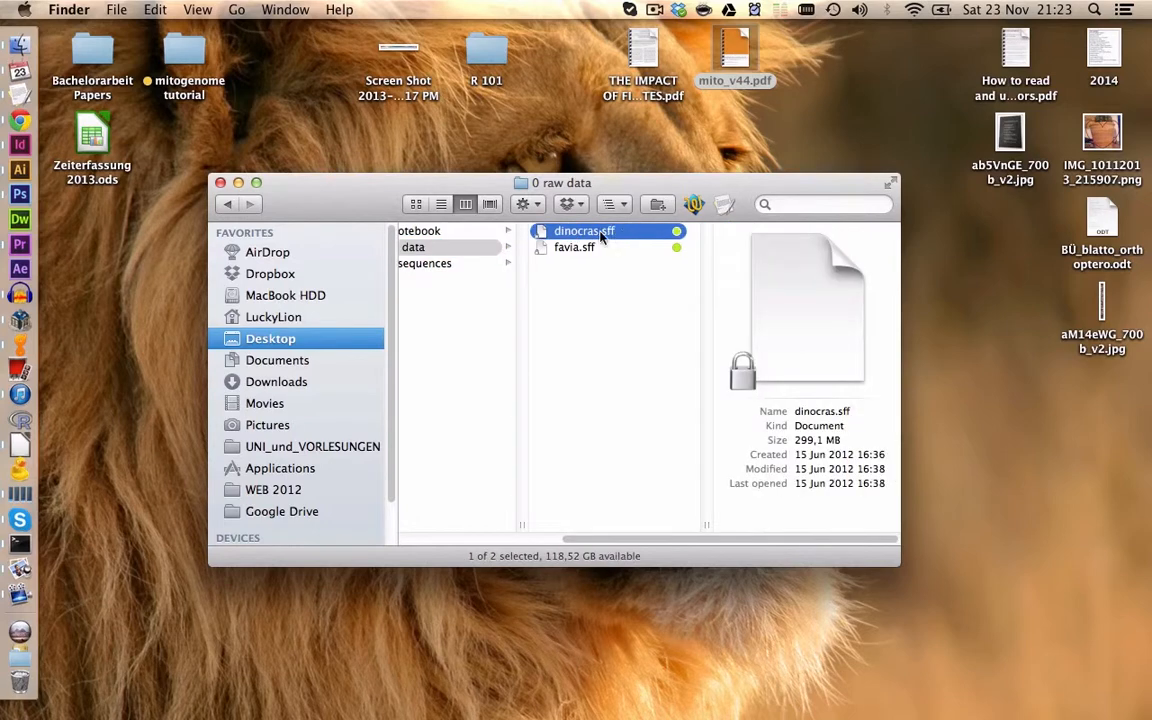
mouse_move(624, 242)
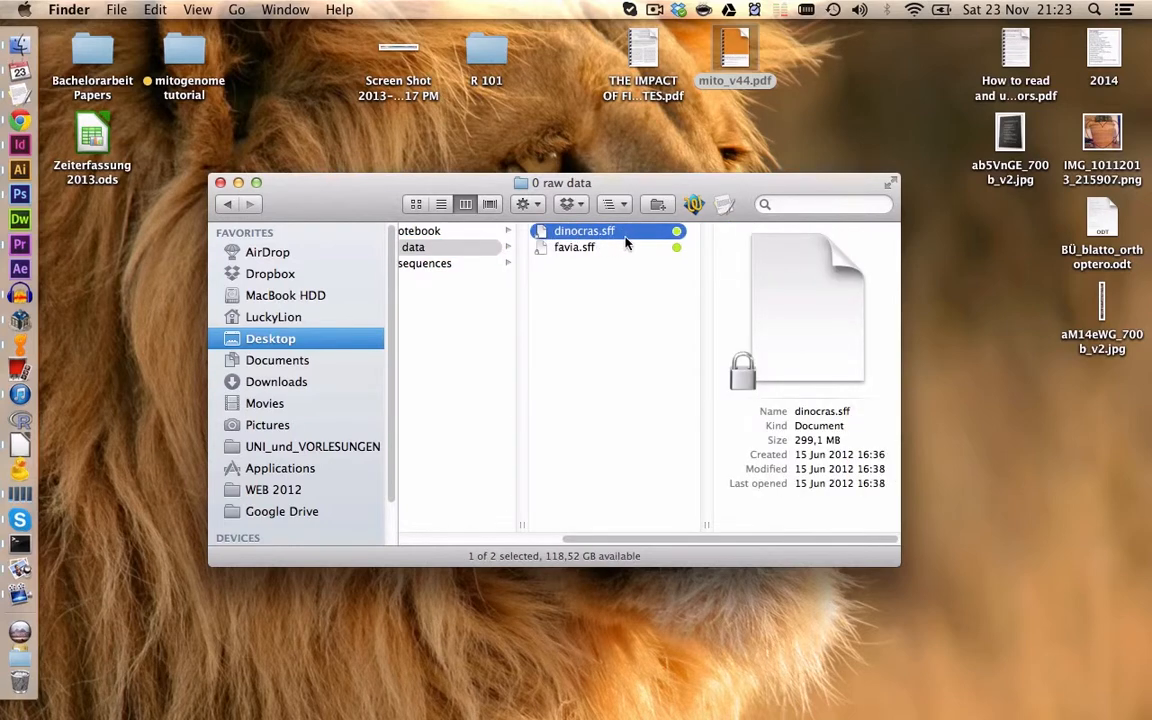
mouse_move(620, 272)
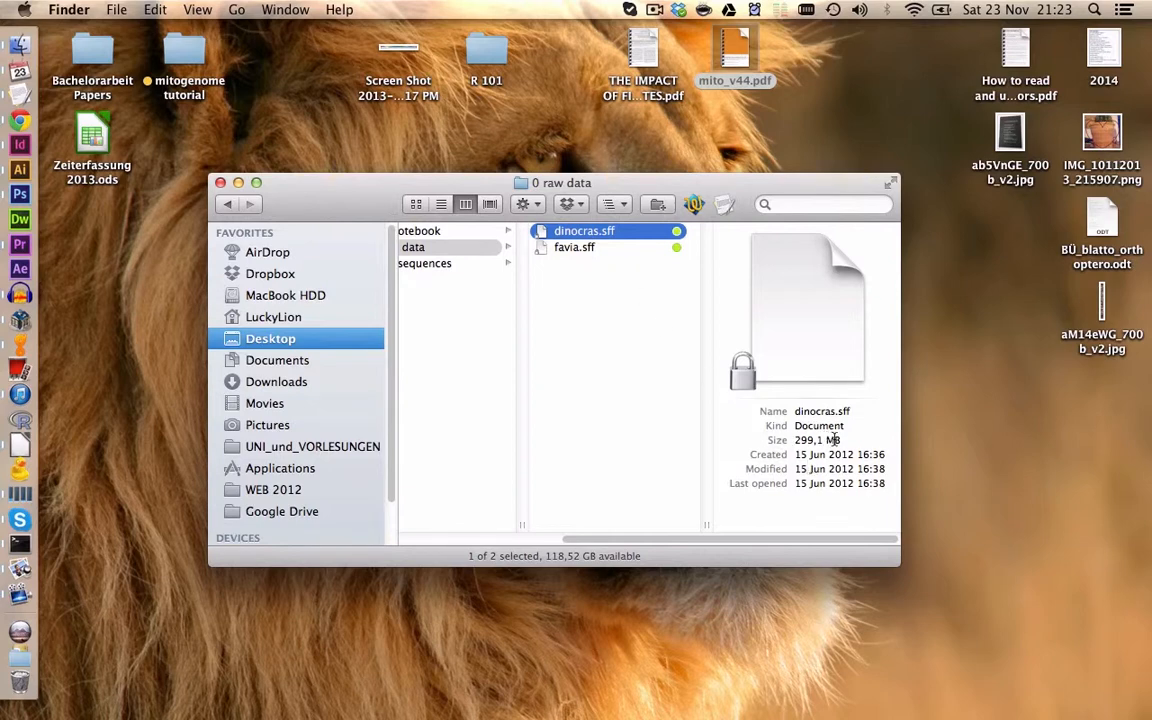
mouse_move(698, 424)
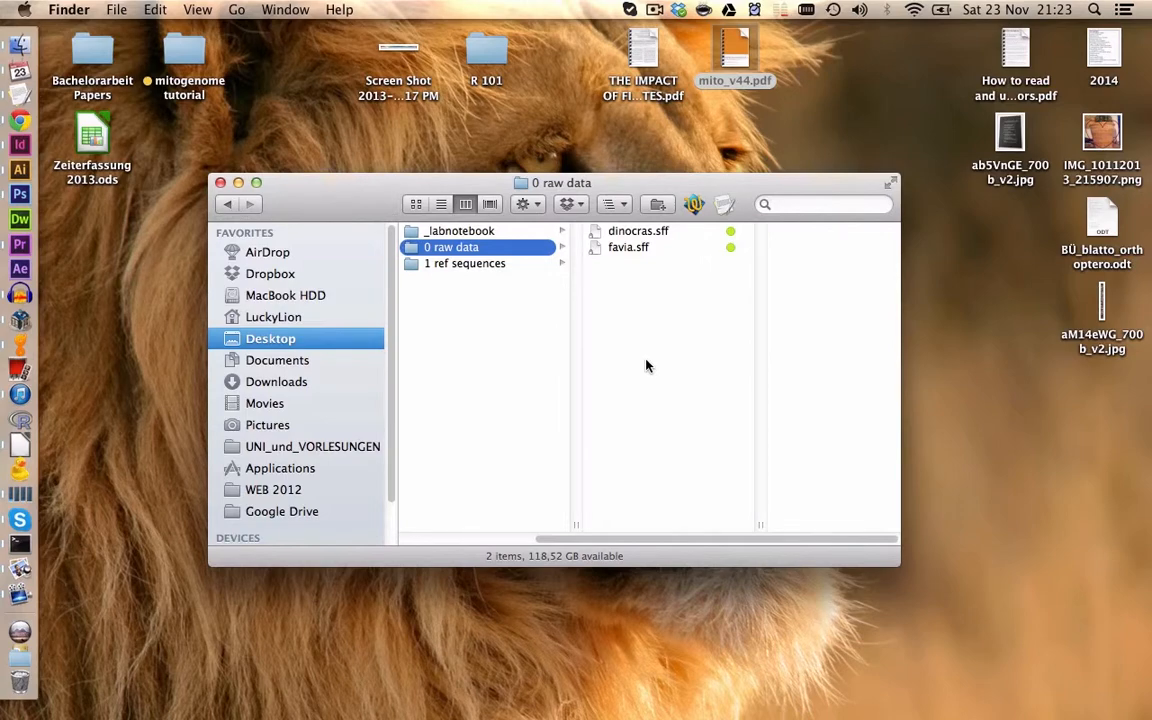
mouse_move(20, 120)
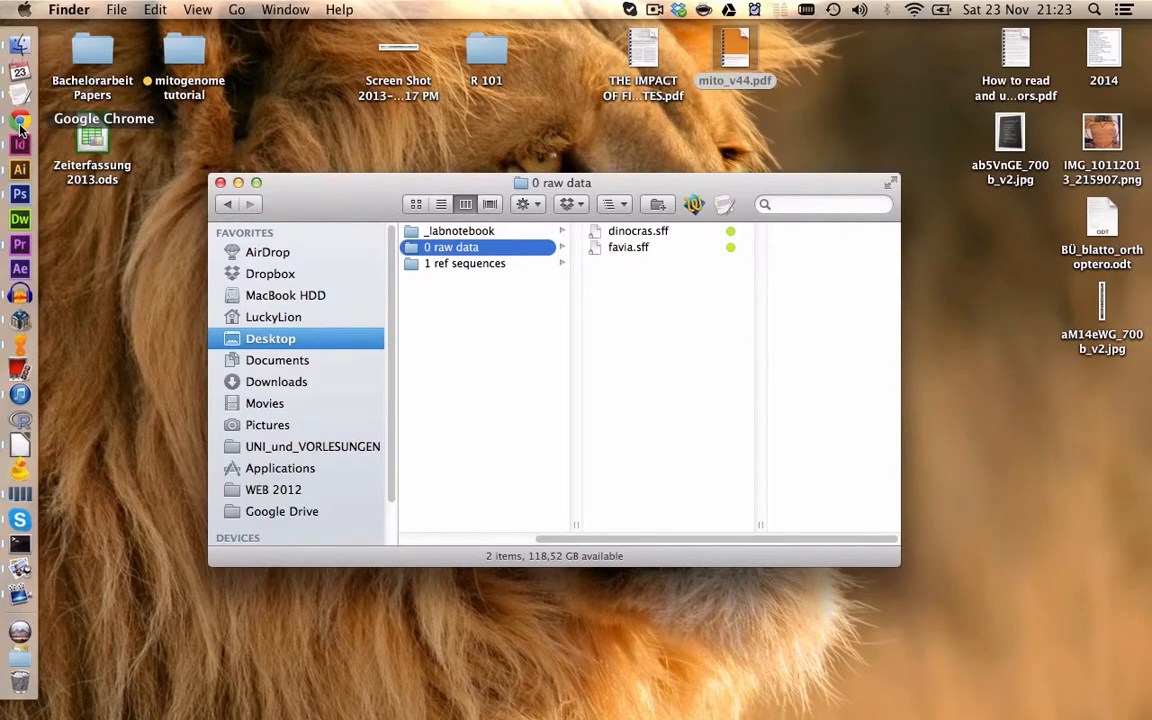
Save the sff_extract 0.3.0 script page as sff_extract_0_3_0.py in the mitogenome tutorial folder
click(20, 120)
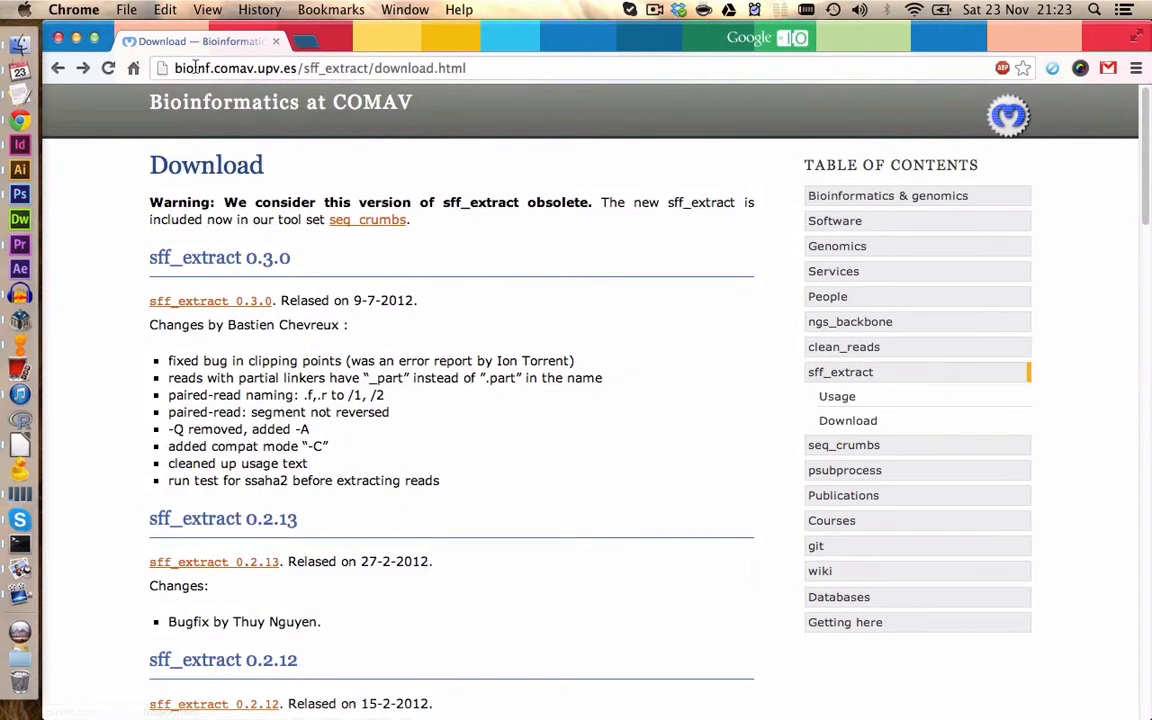
mouse_move(530, 360)
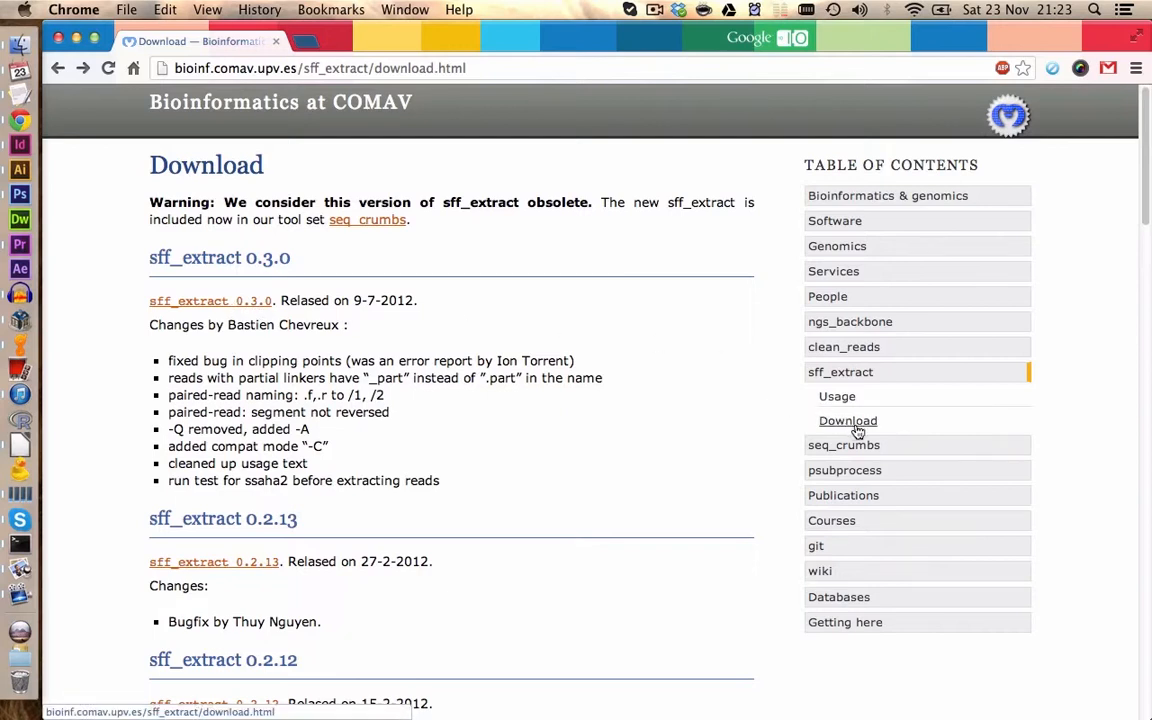
mouse_move(174, 312)
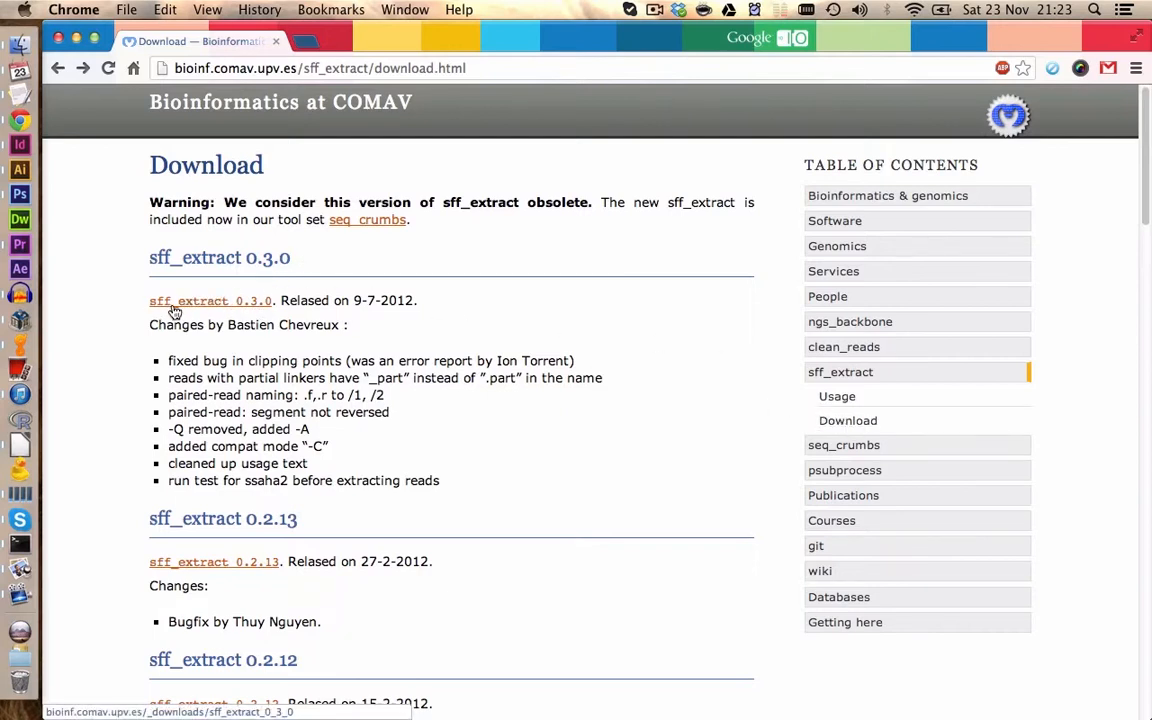
mouse_move(230, 308)
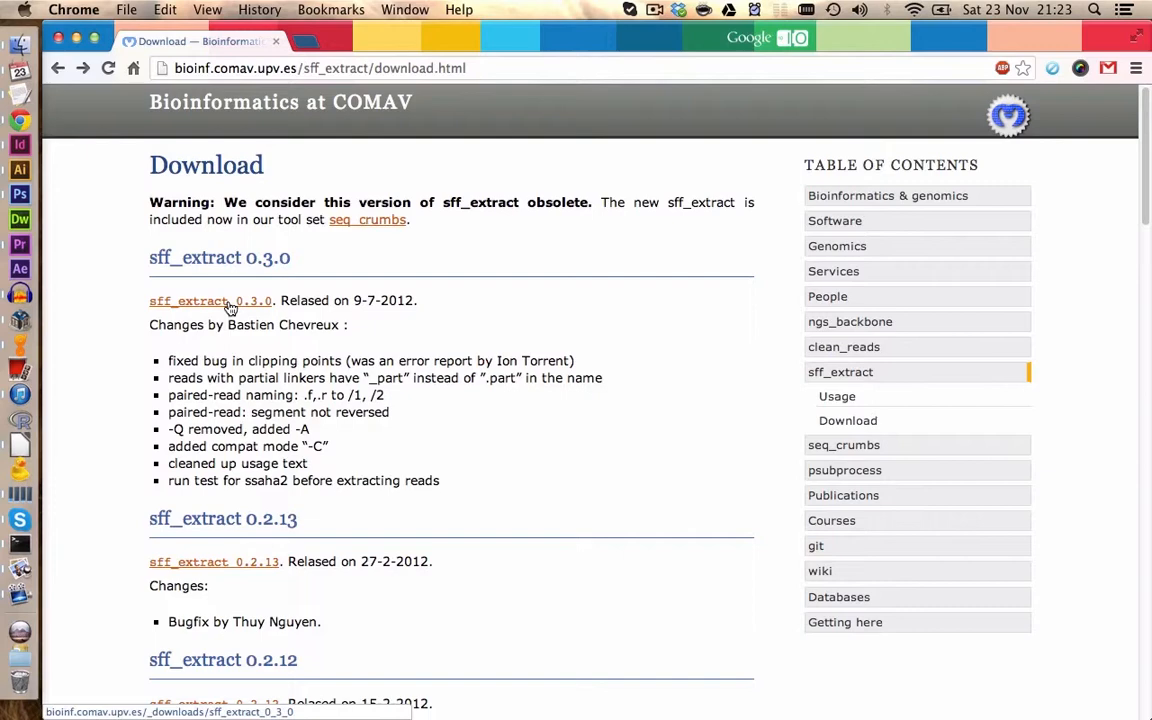
click(208, 300)
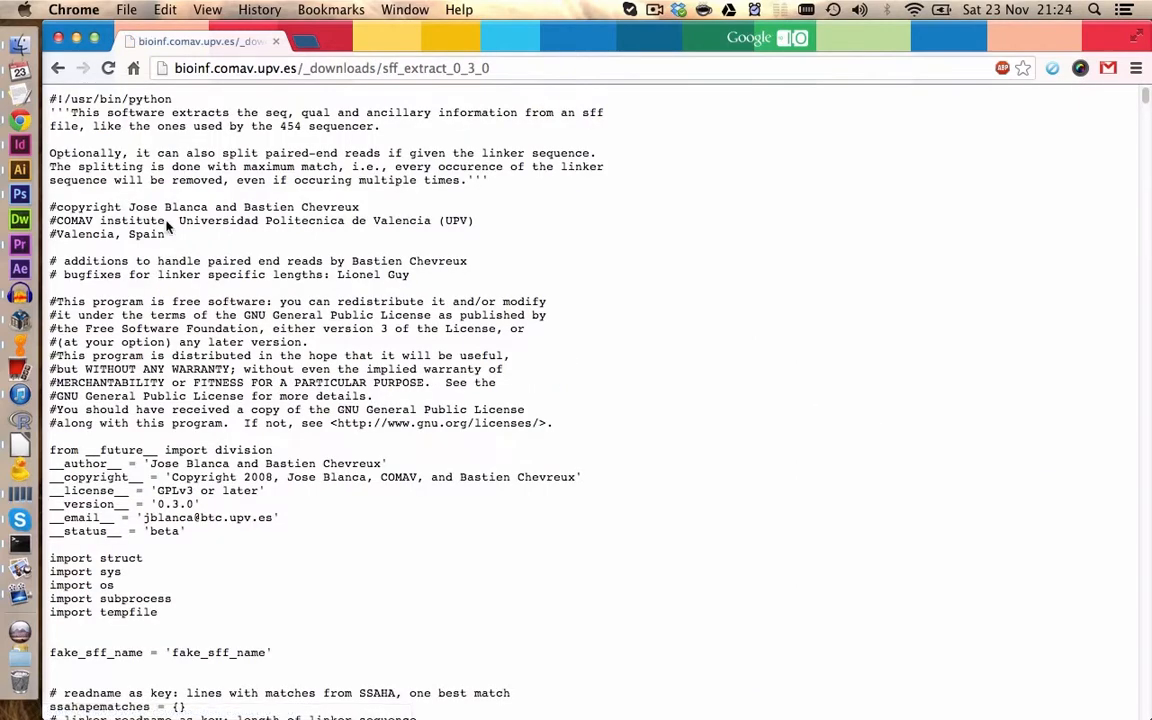
click(126, 10)
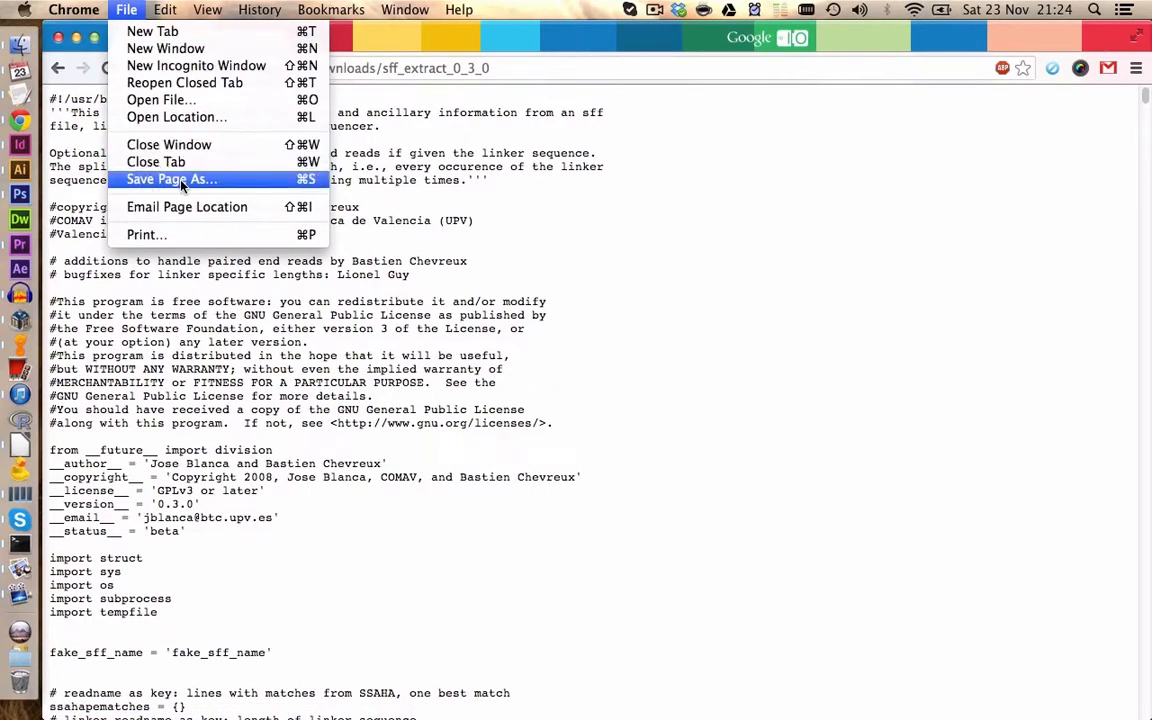
click(172, 180)
text(sff_extract_0_3_0.py)
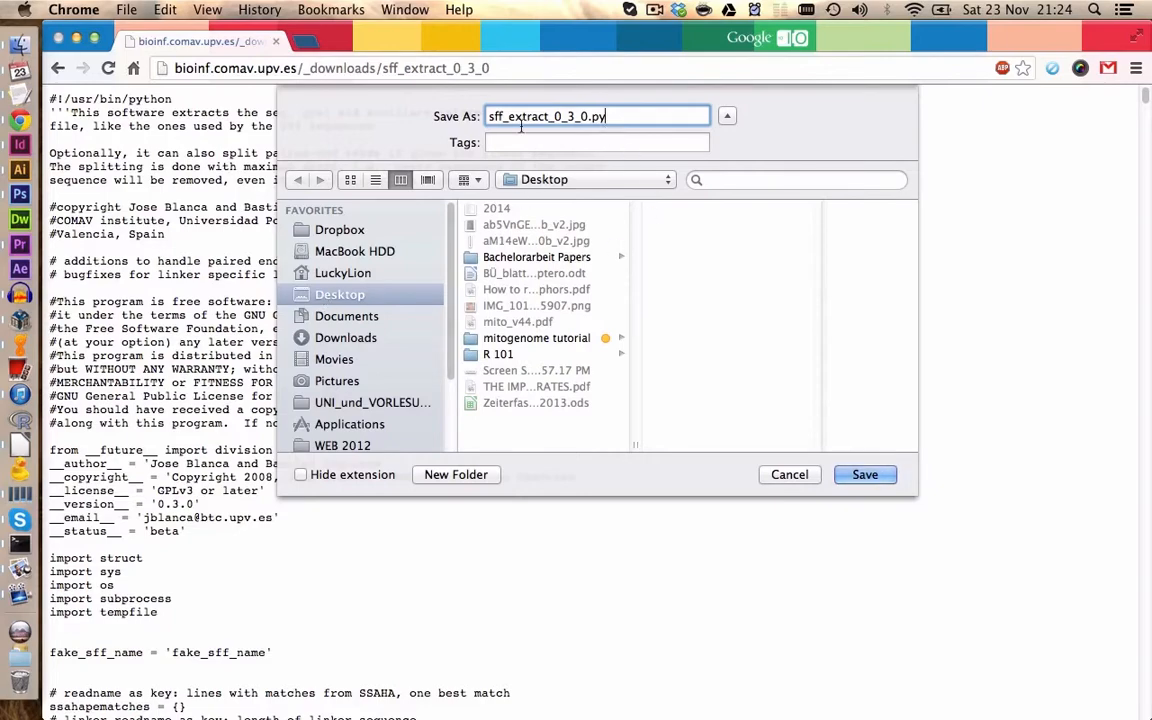
click(864, 474)
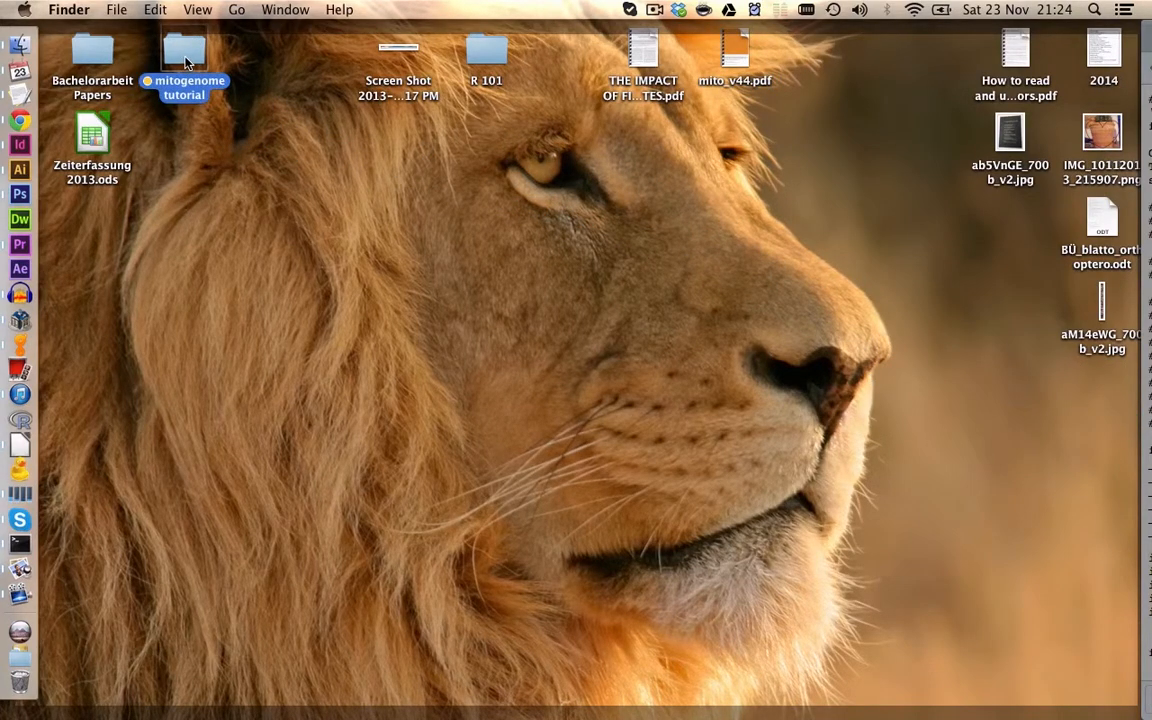
Move sff_extract_0_3_0.py into the 0 raw data folder beside dinocras.sff and favia.sff
double_click(184, 60)
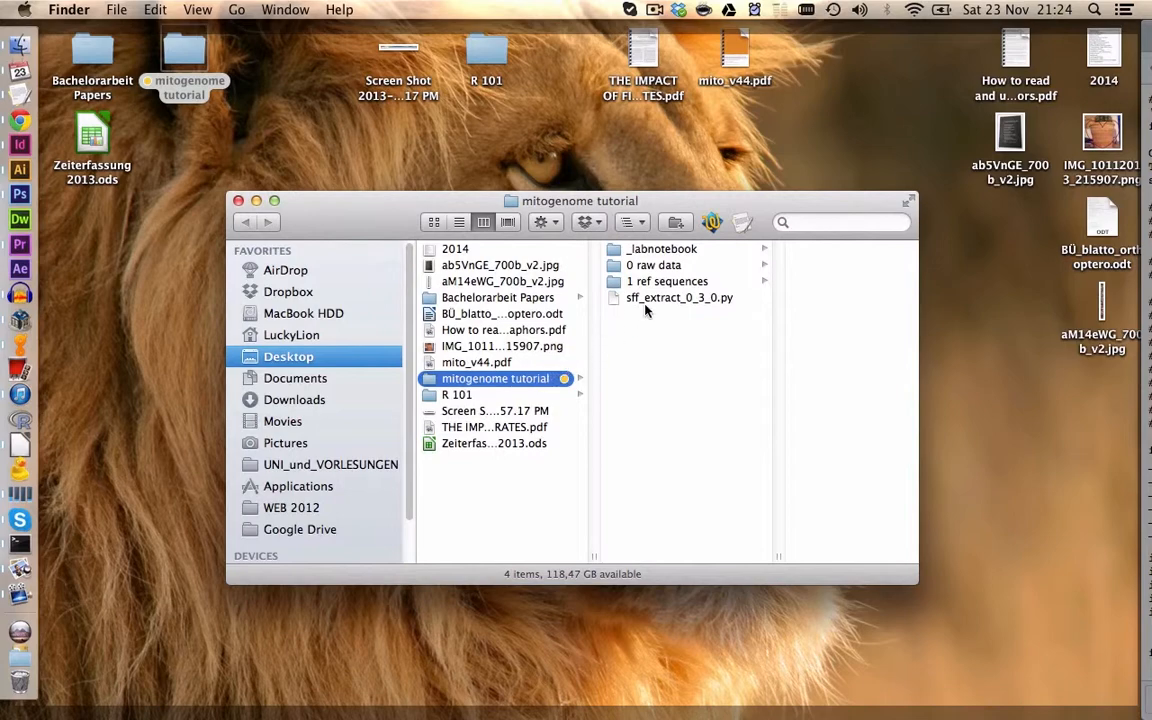
click(680, 296)
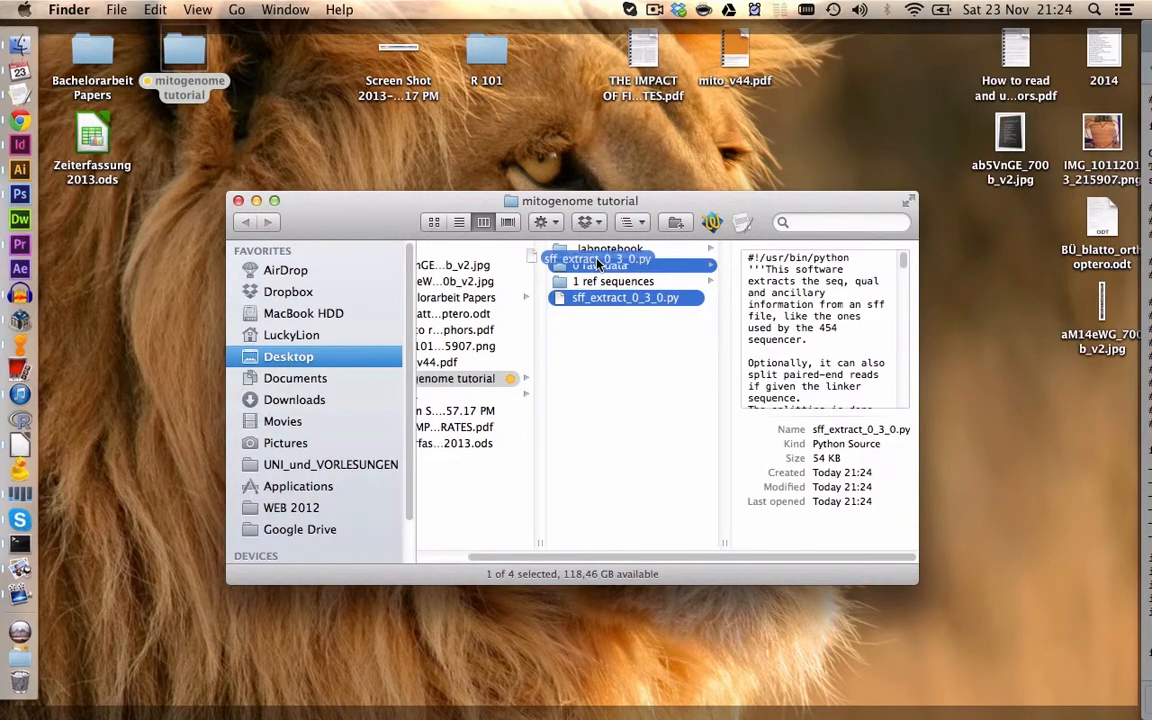
click(602, 264)
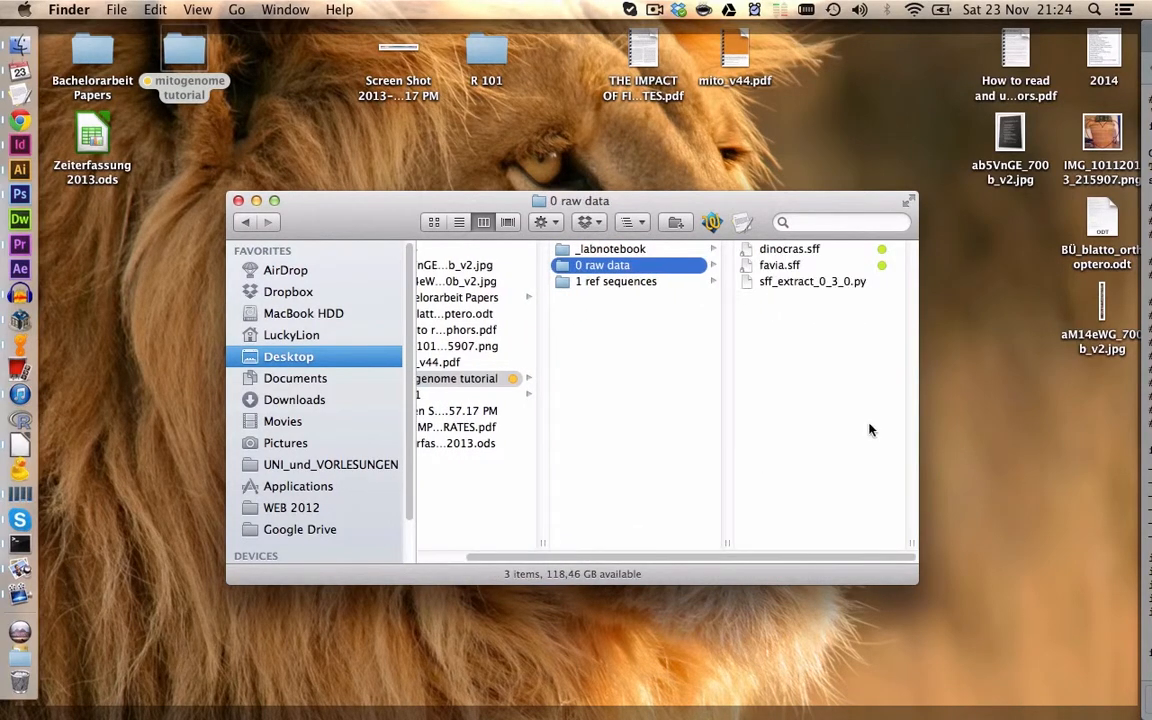
double_click(812, 280)
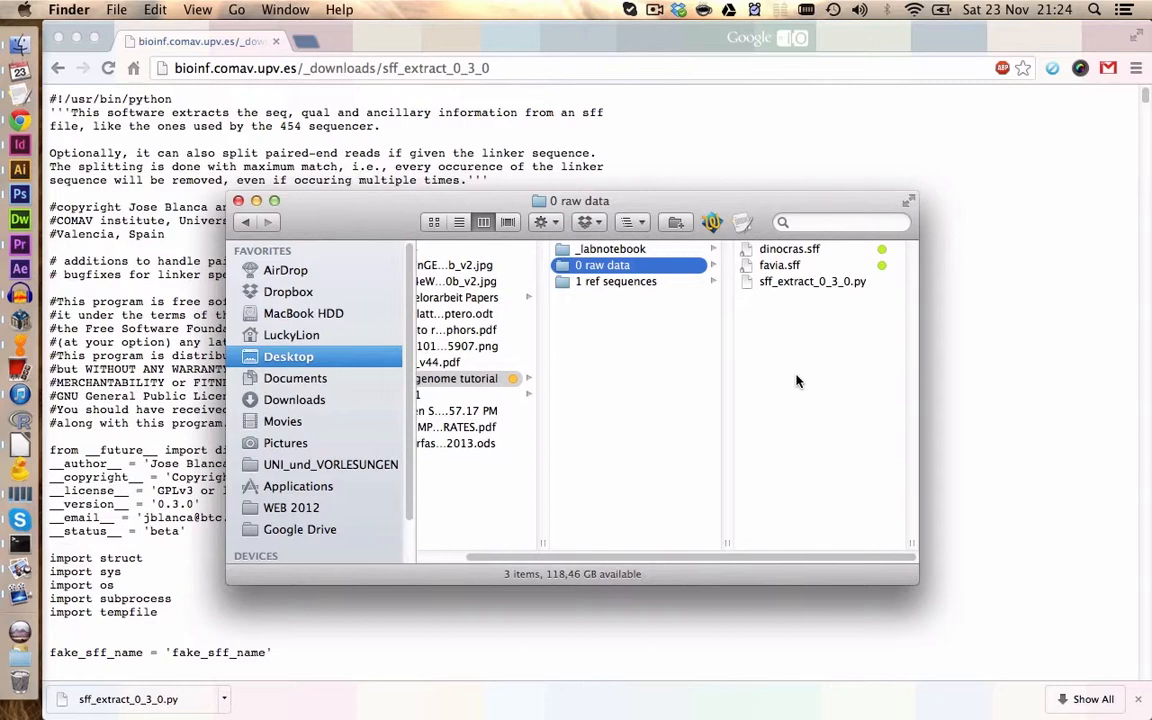
mouse_move(776, 312)
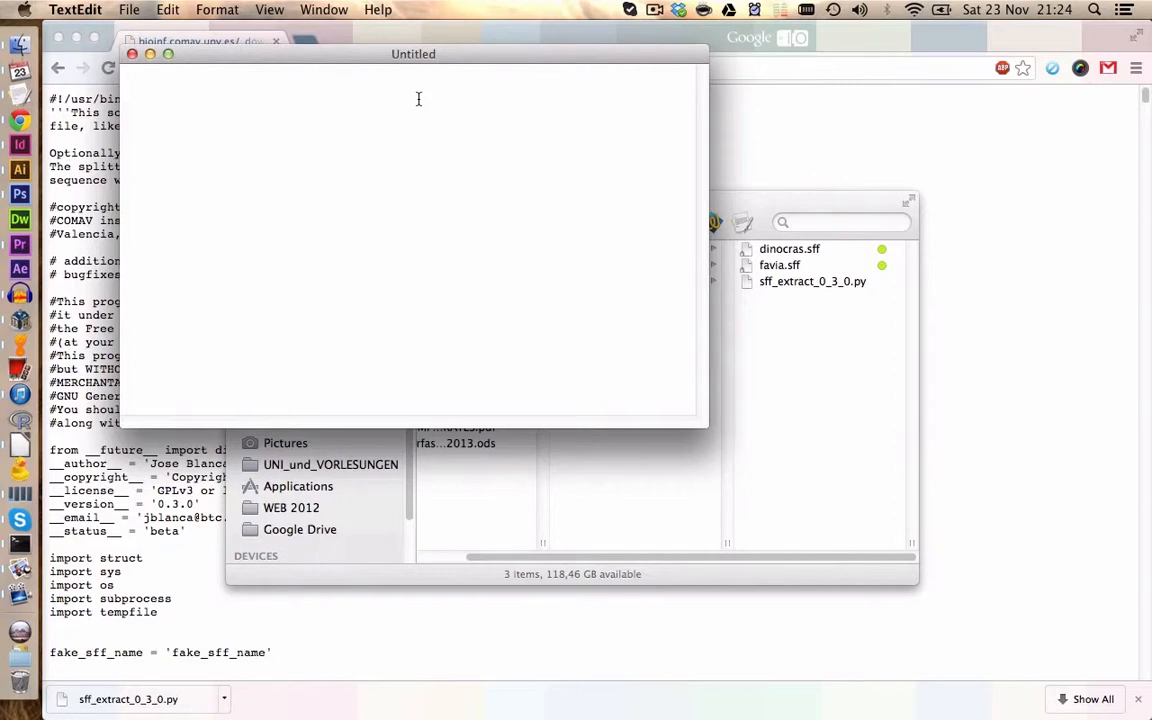
Write the note '# 131123 extract fasta files from dinocras sff file' and select the line
text(#)
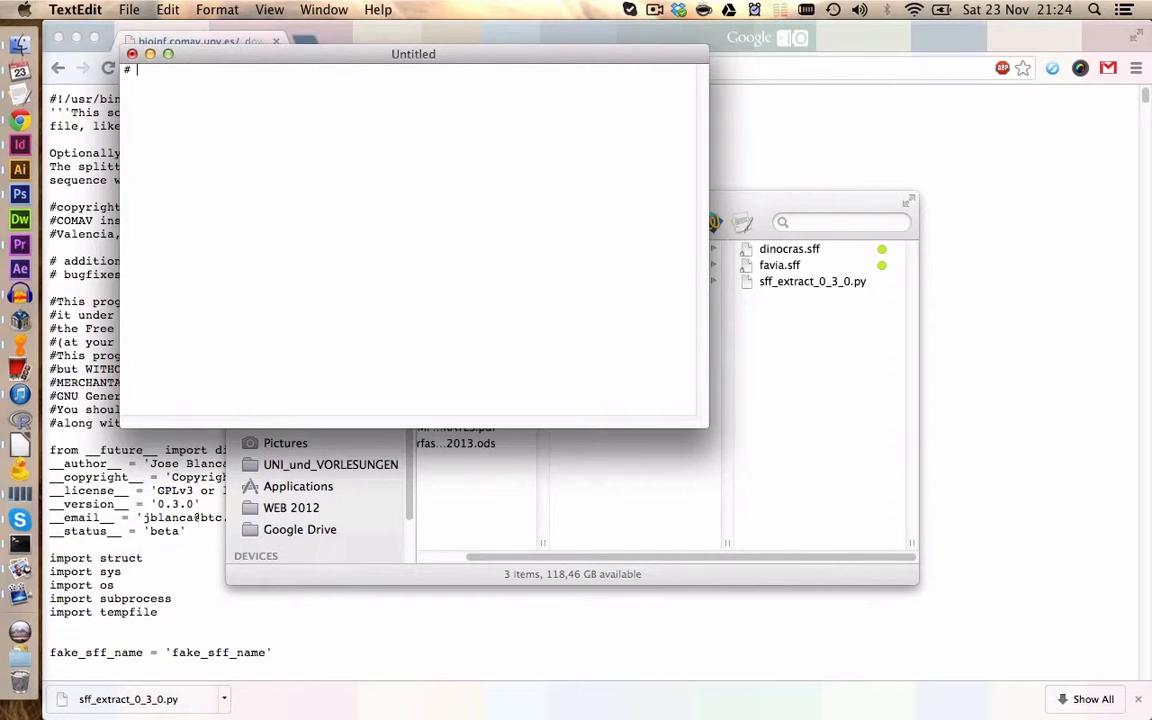
text(131123)
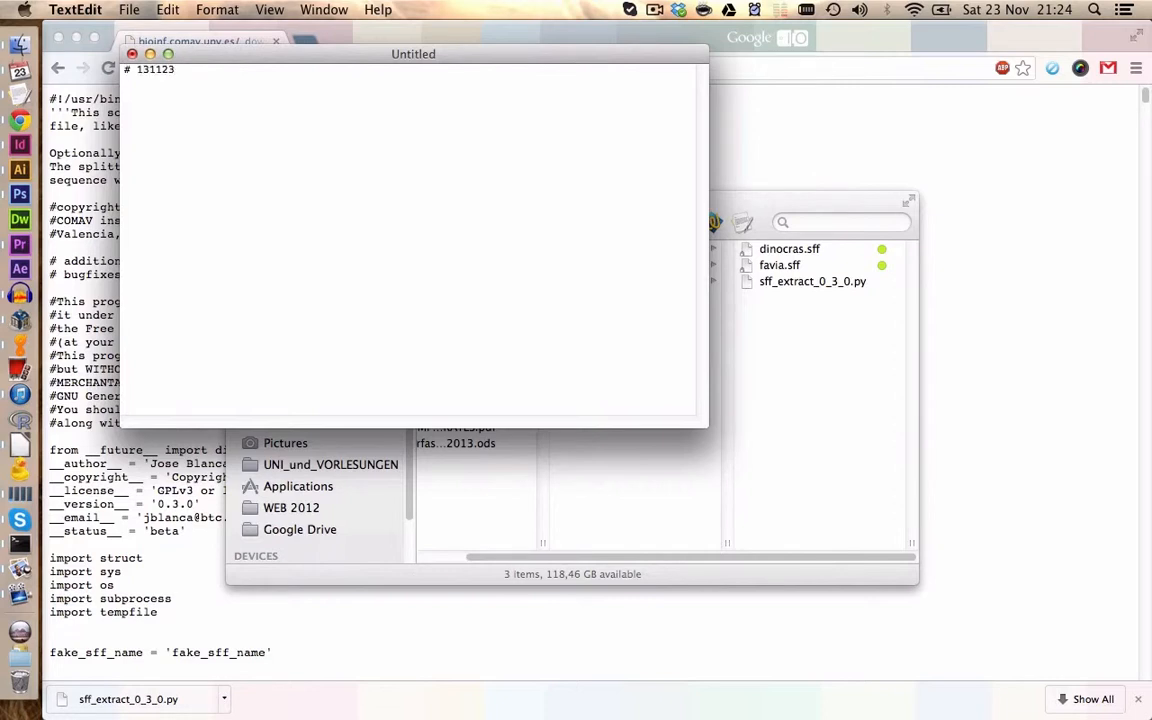
text(extract fasta files from dinocra)
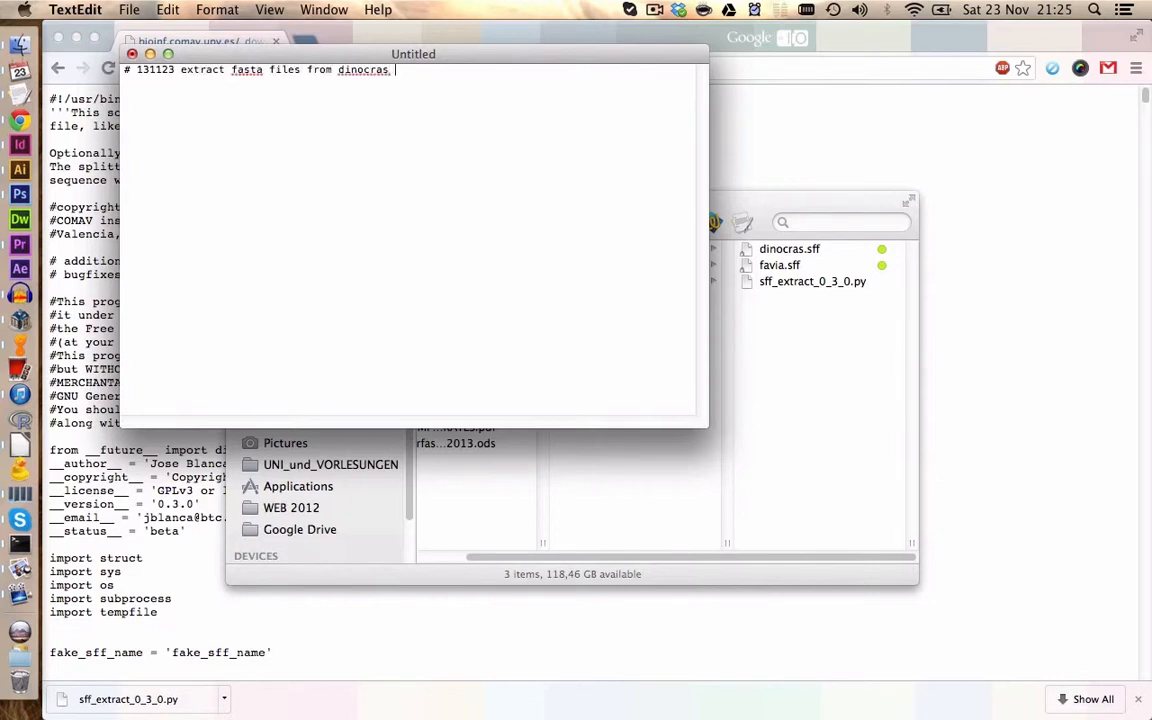
text(sff file!)
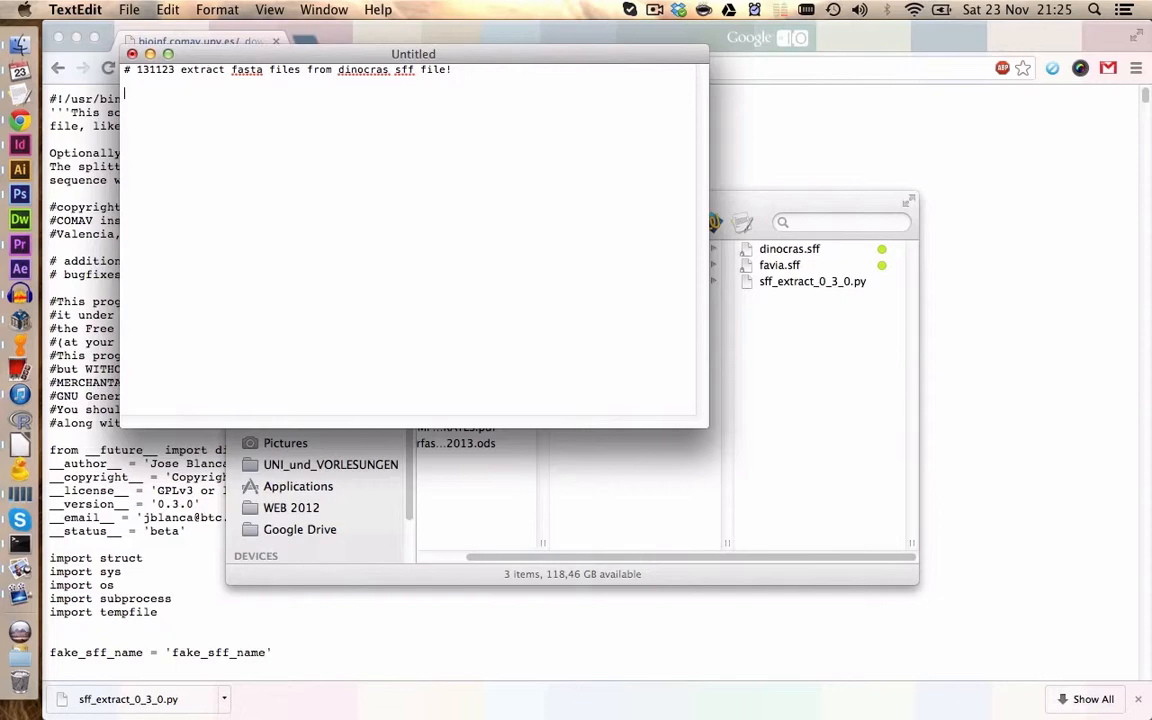
triple_click(400, 72)
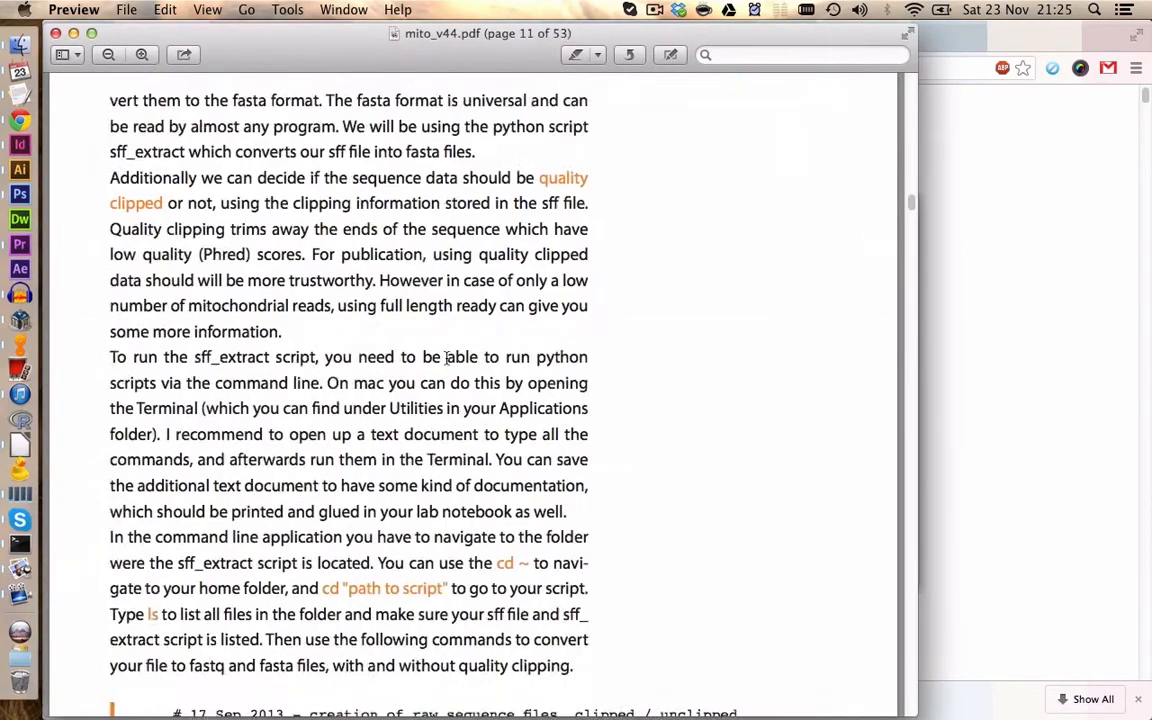
scroll(down, 3)
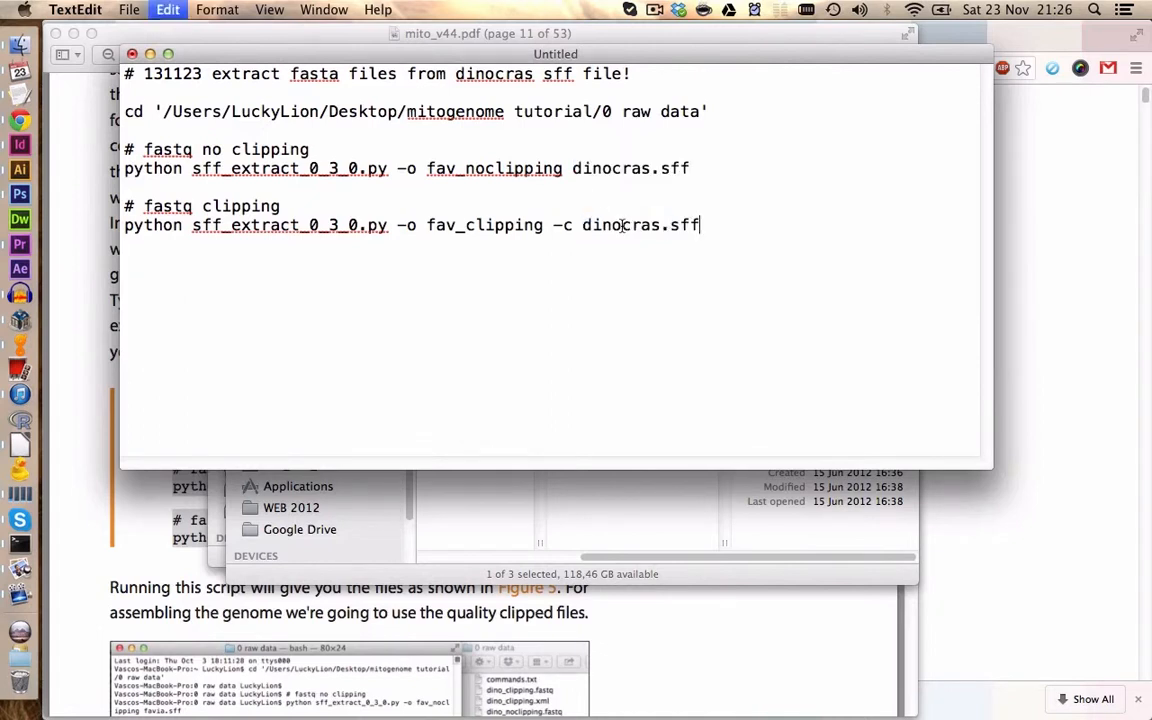
Replace the fav prefix with dino in both commands and check dinocras.sff in Finder
double_click(630, 168)
text(dino)
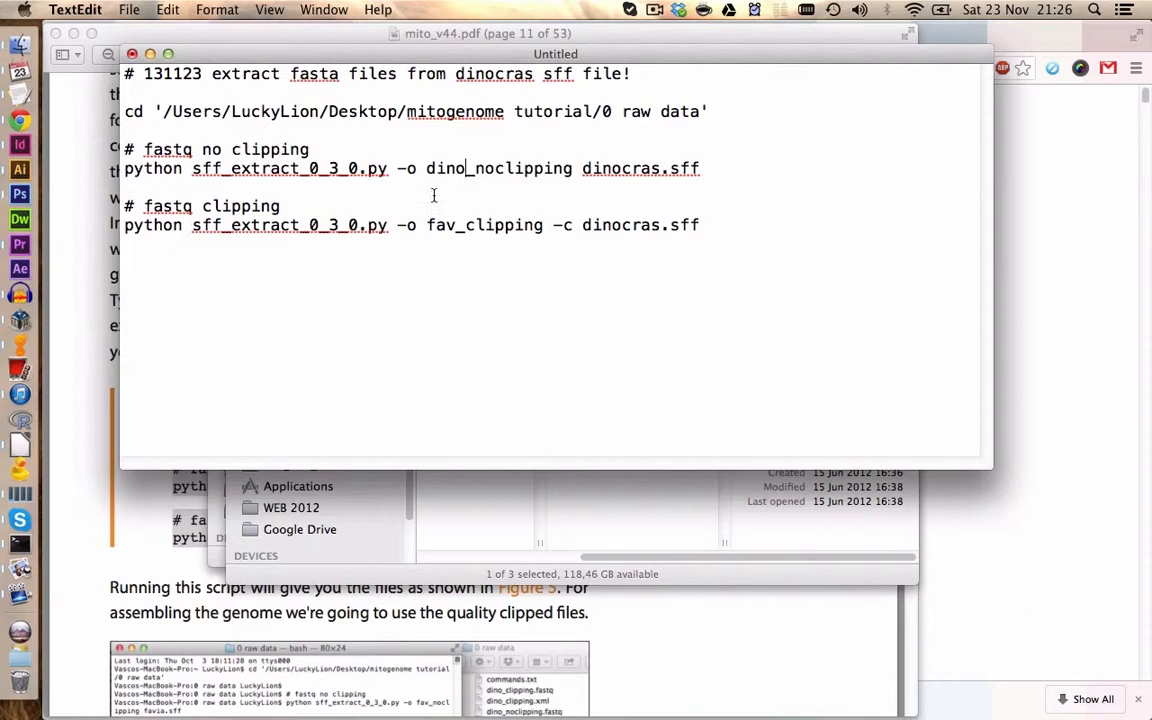
double_click(438, 224)
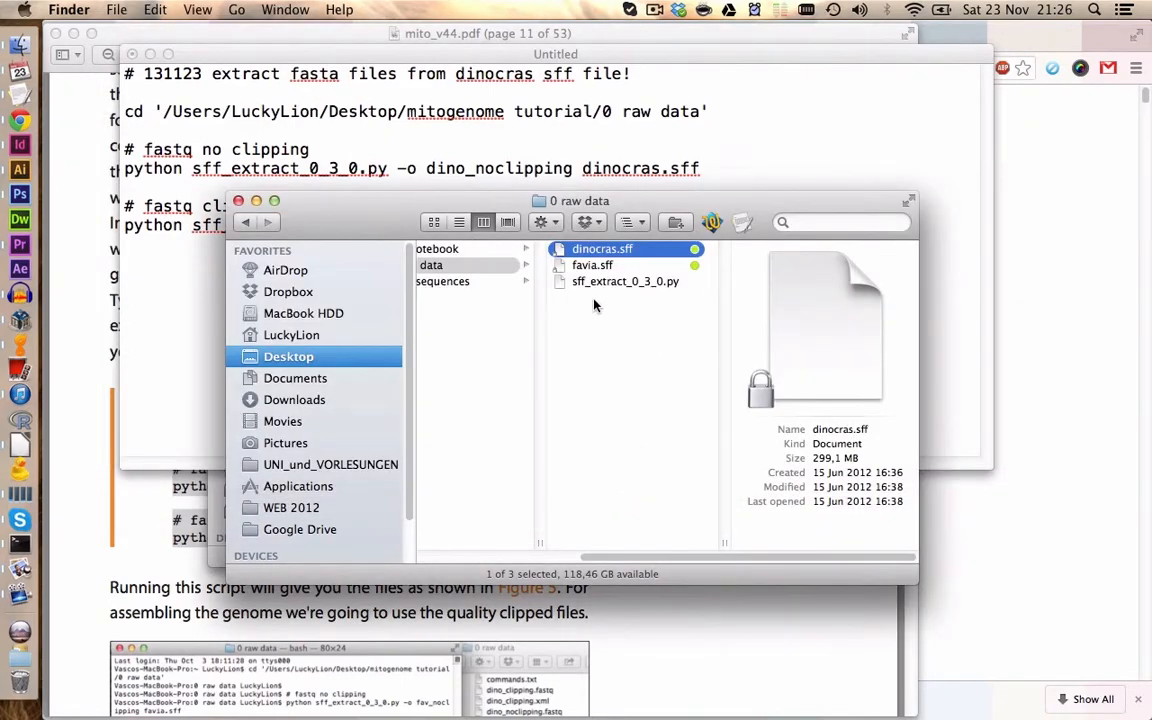
right_click(600, 248)
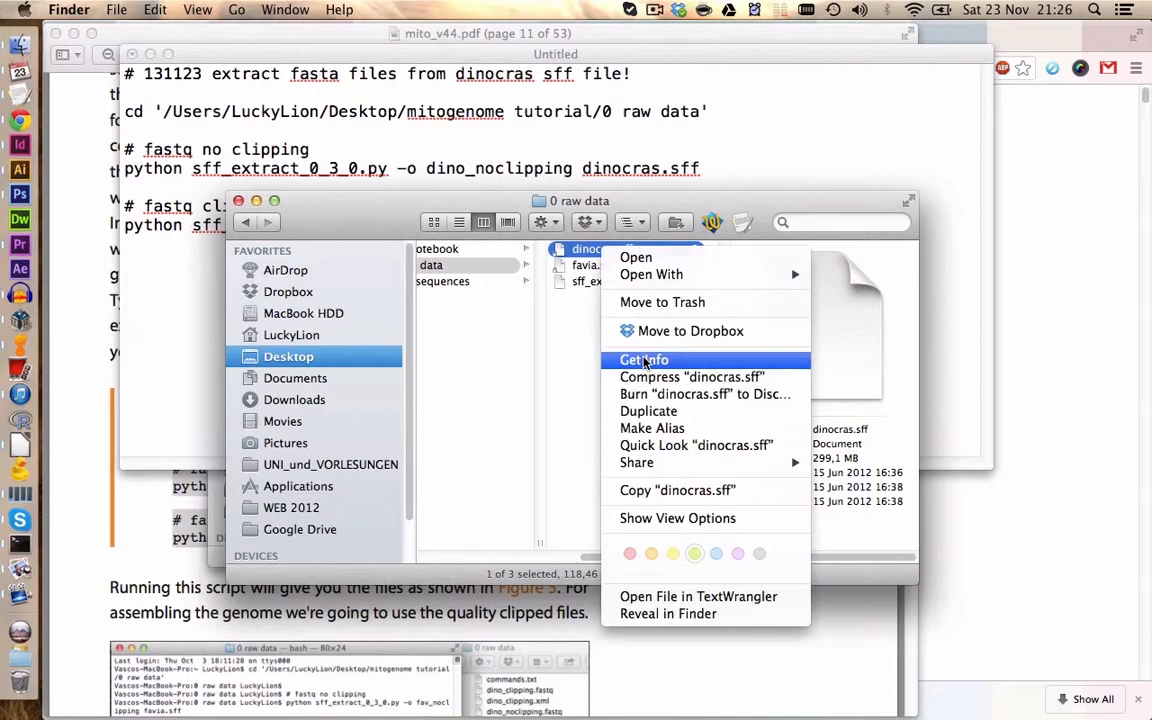
click(644, 360)
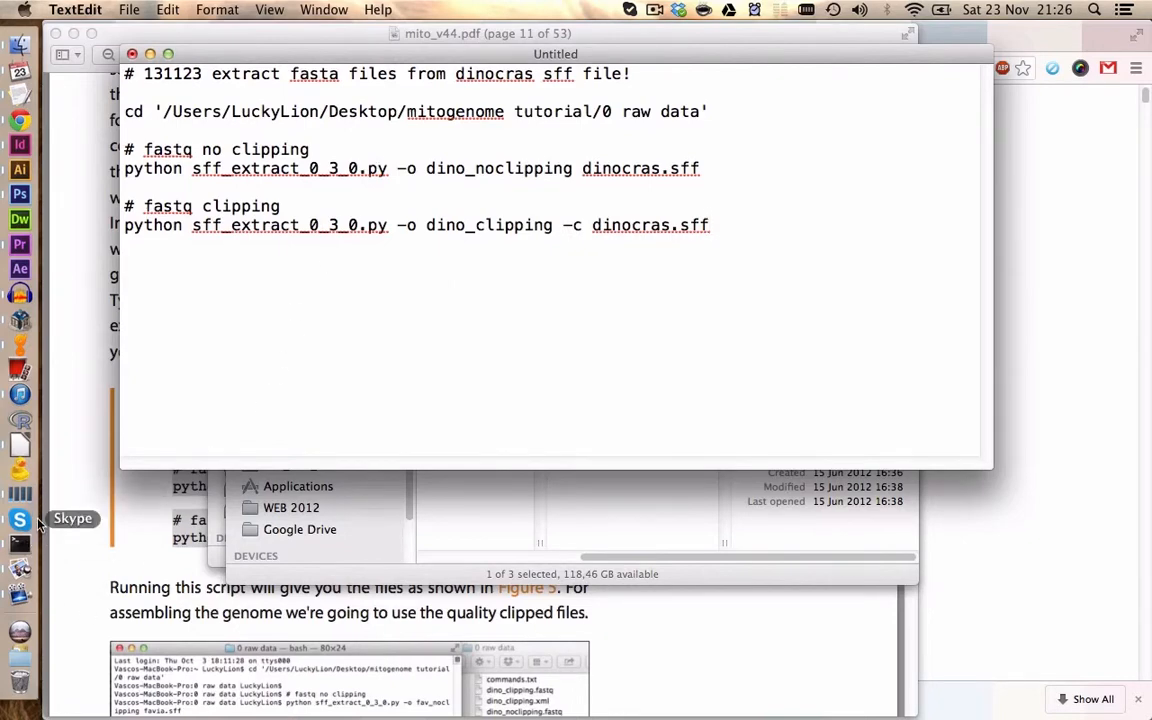
Launch Terminal from the Applications > Utilities folder in the Dock
click(296, 486)
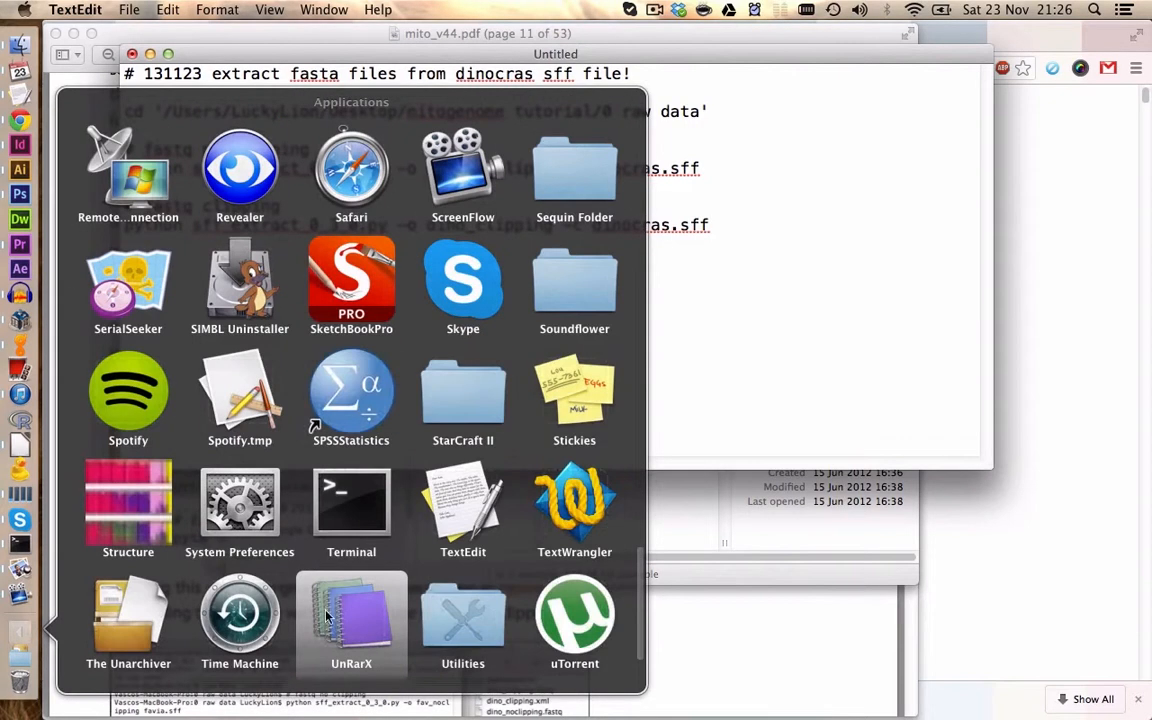
double_click(462, 620)
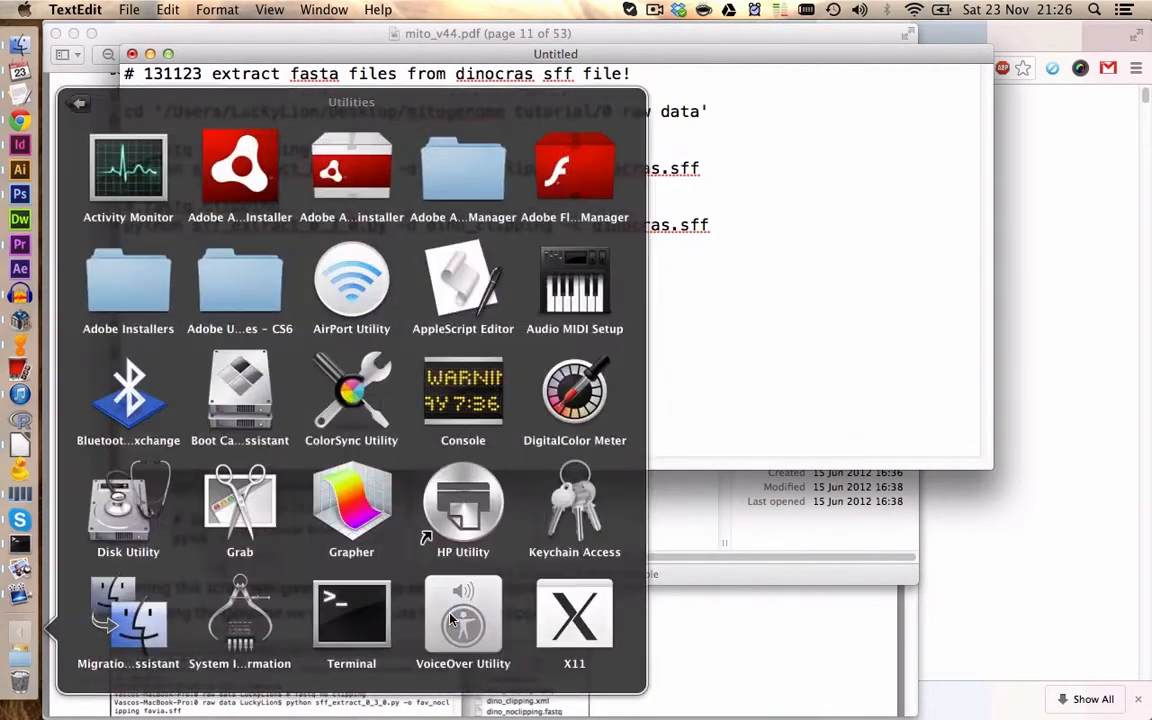
double_click(352, 612)
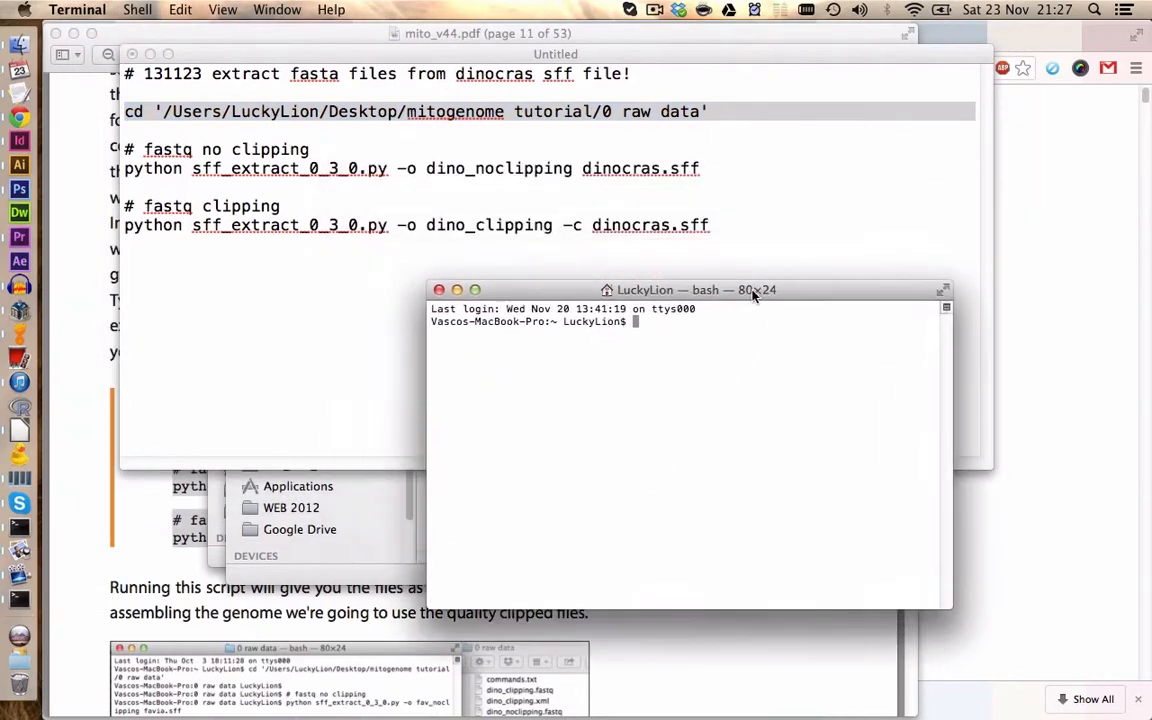
Change into the 0 raw data folder and list dinocras.sff, favia.sff and sff_extract_0_3_0.py
key(Return)
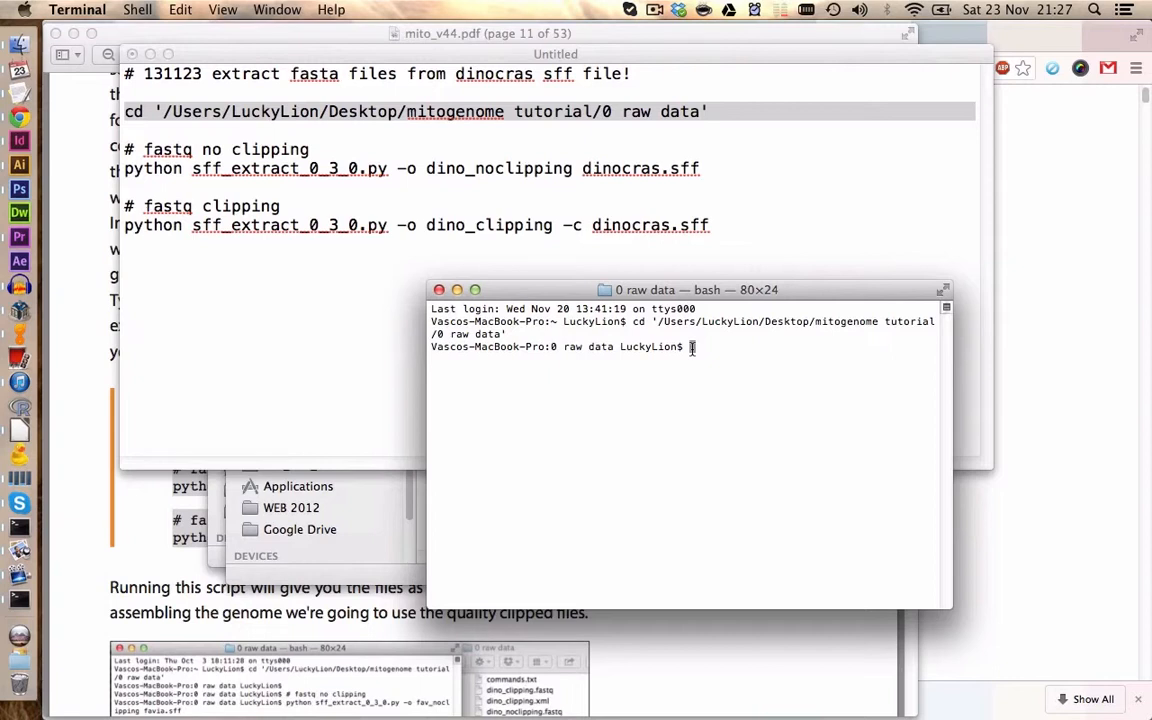
text(ls)
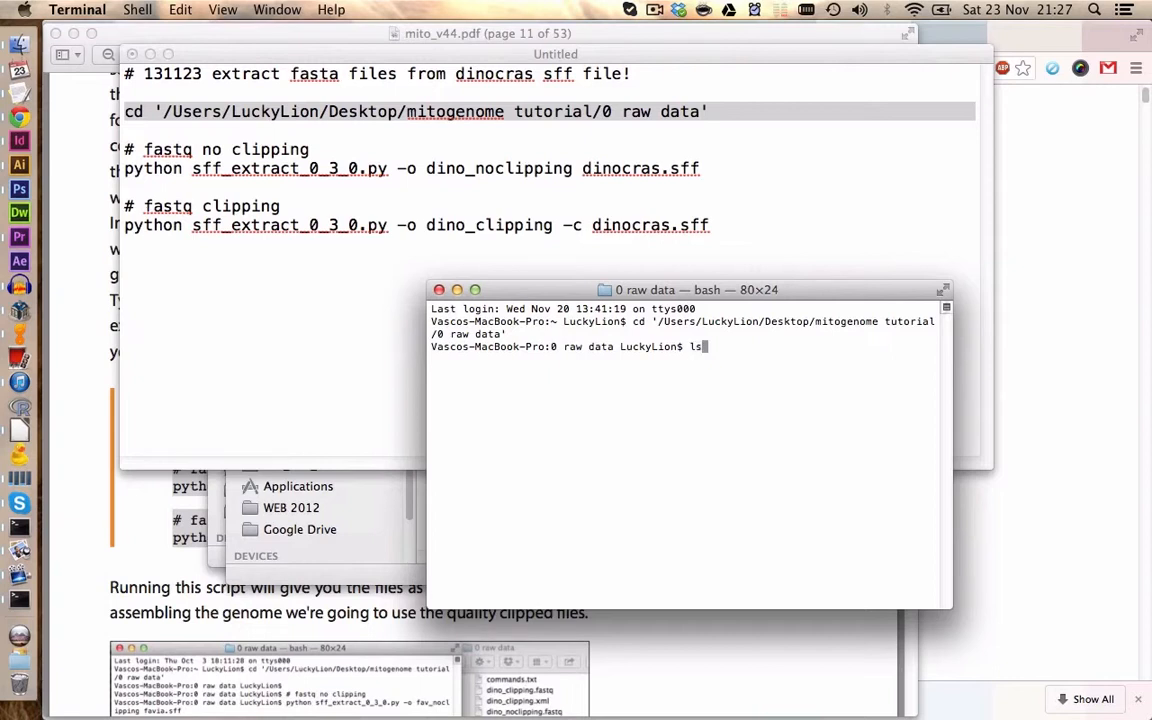
key(Return)
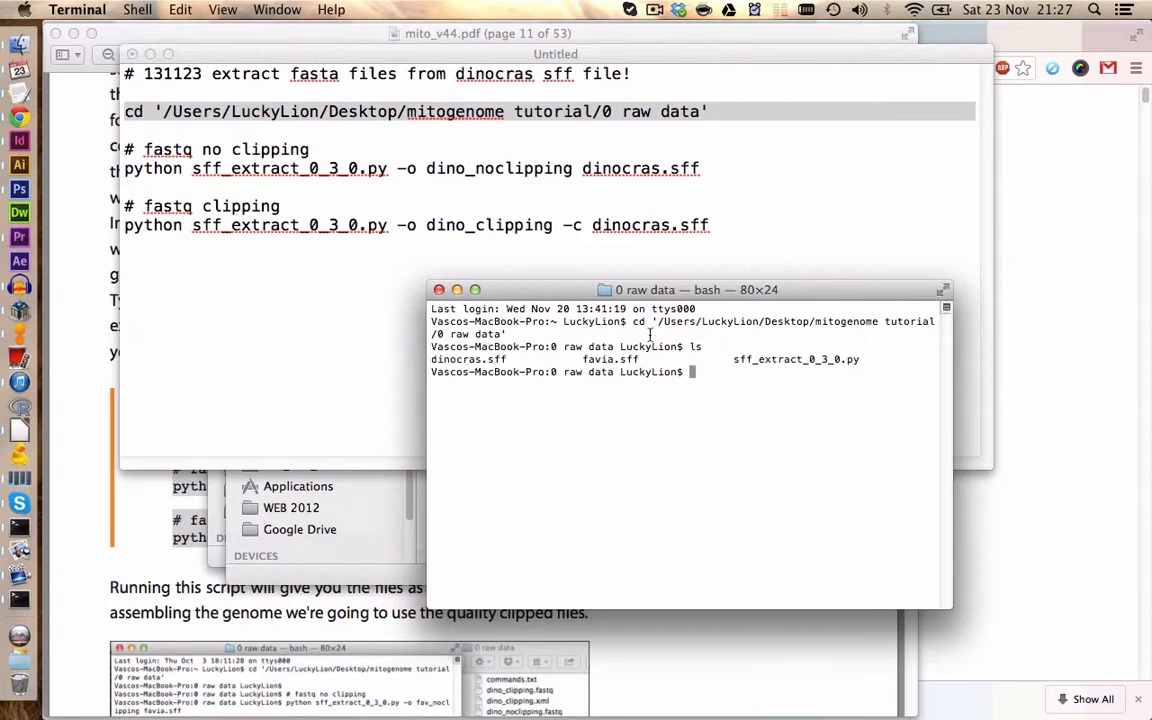
mouse_move(546, 356)
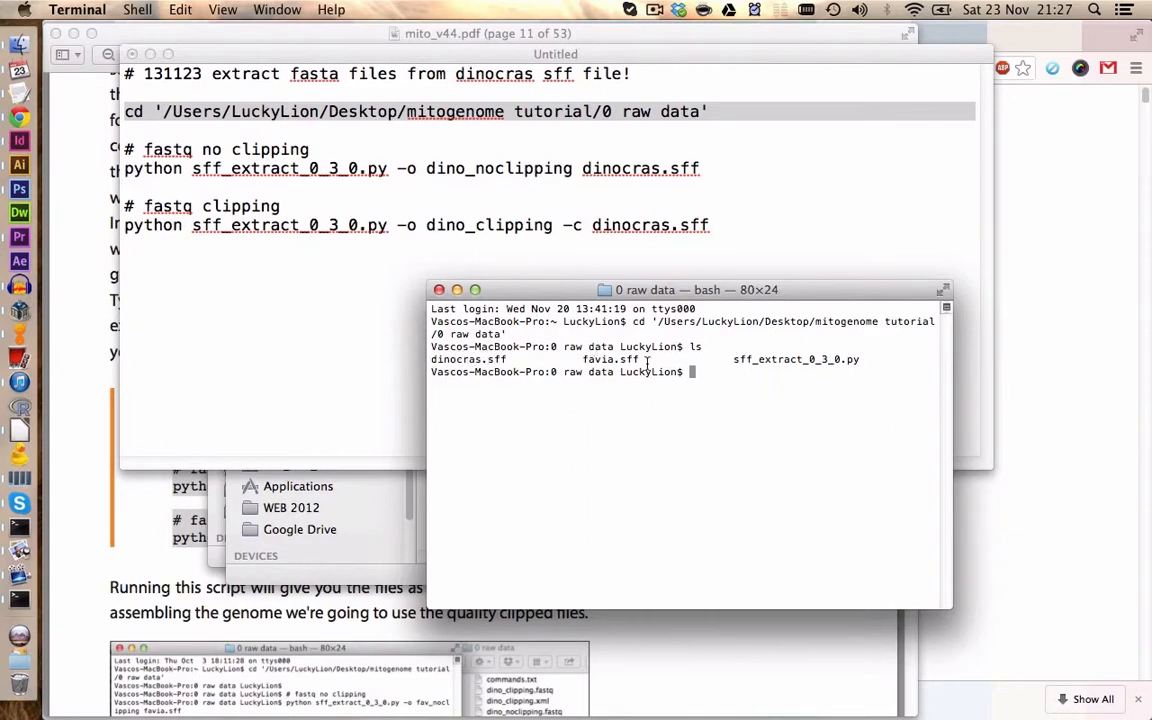
mouse_move(280, 198)
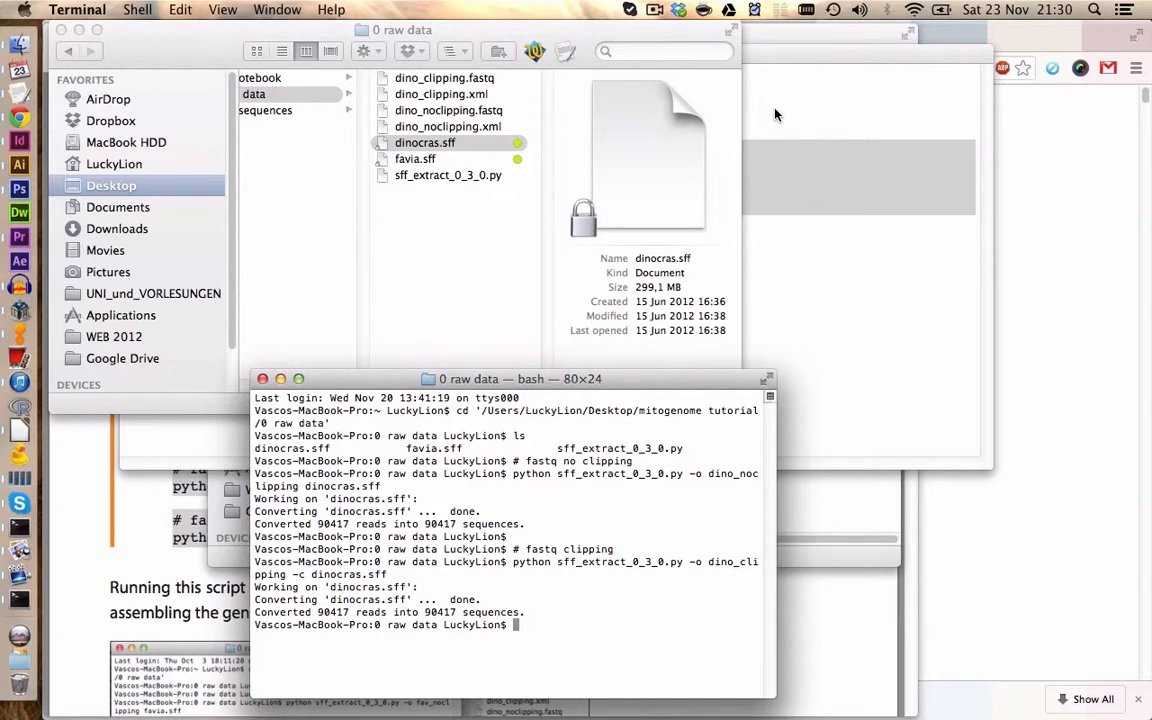
mouse_move(488, 588)
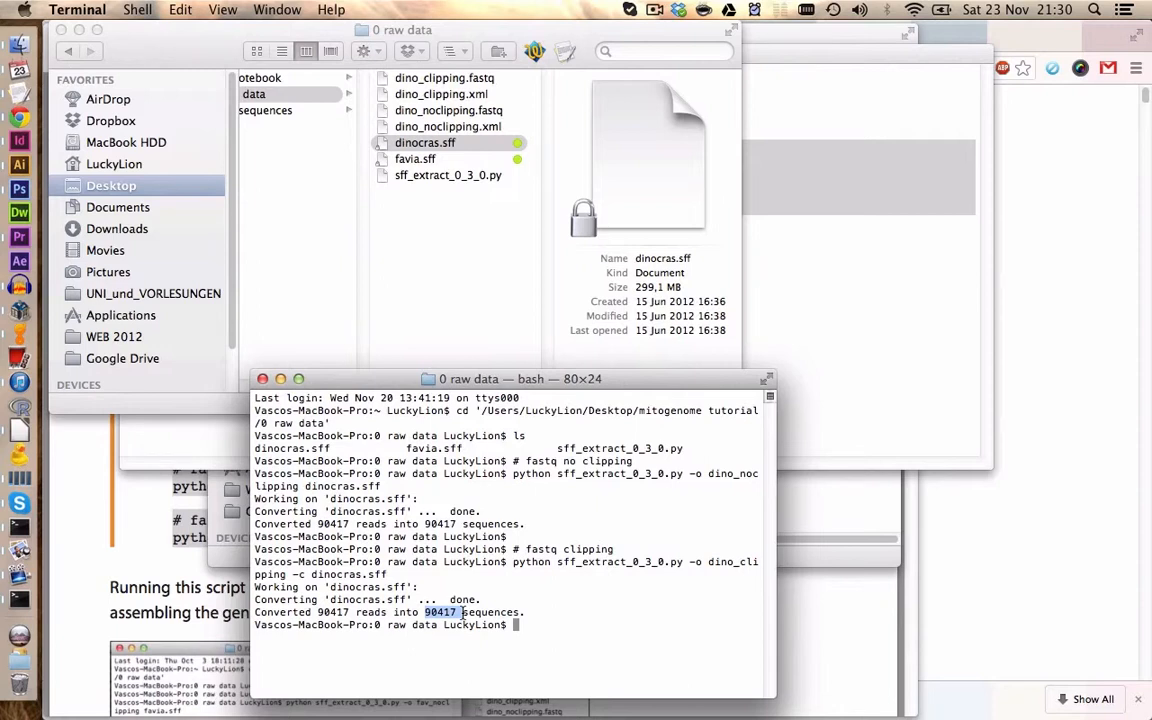
mouse_move(464, 148)
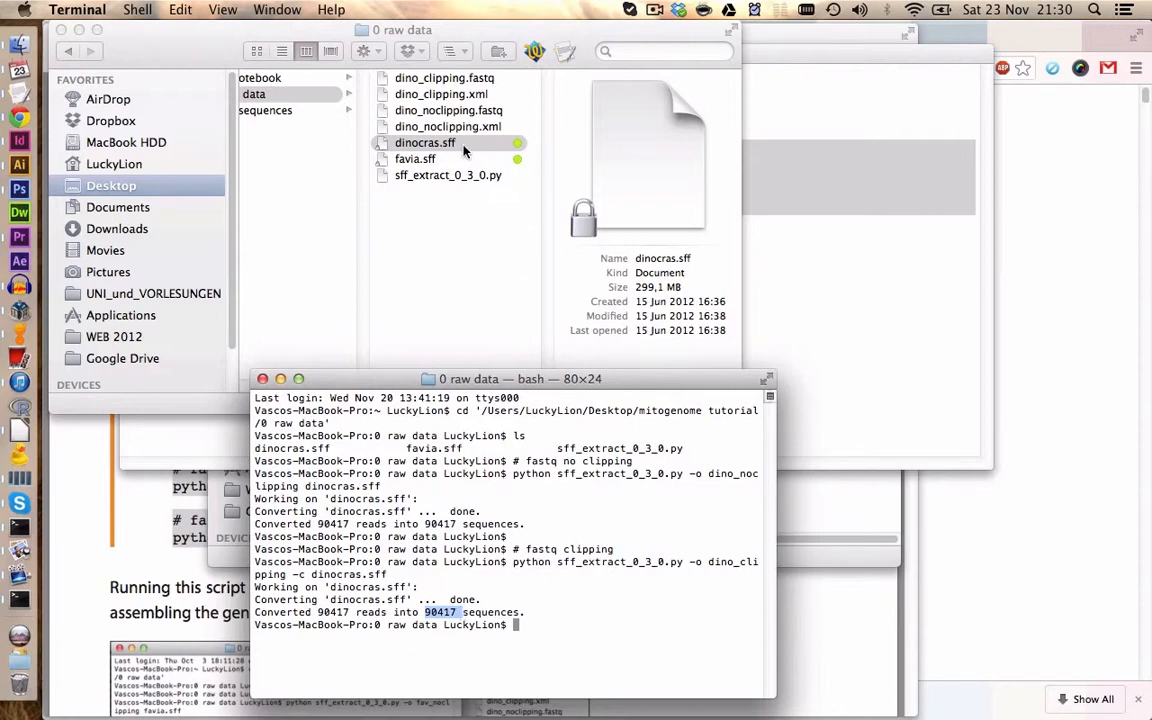
mouse_move(440, 94)
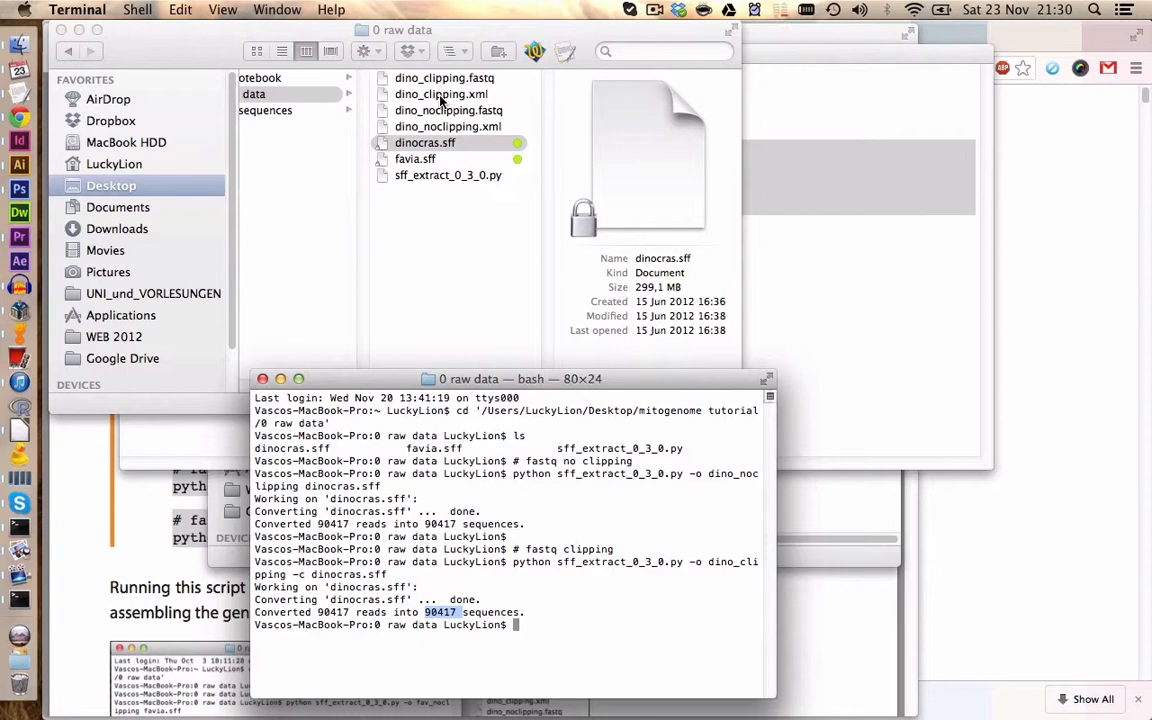
Compare the sizes of dino_noclipping.fastq and dino_clipping.fastq and bring up options for dino_clipping.fastq
click(424, 142)
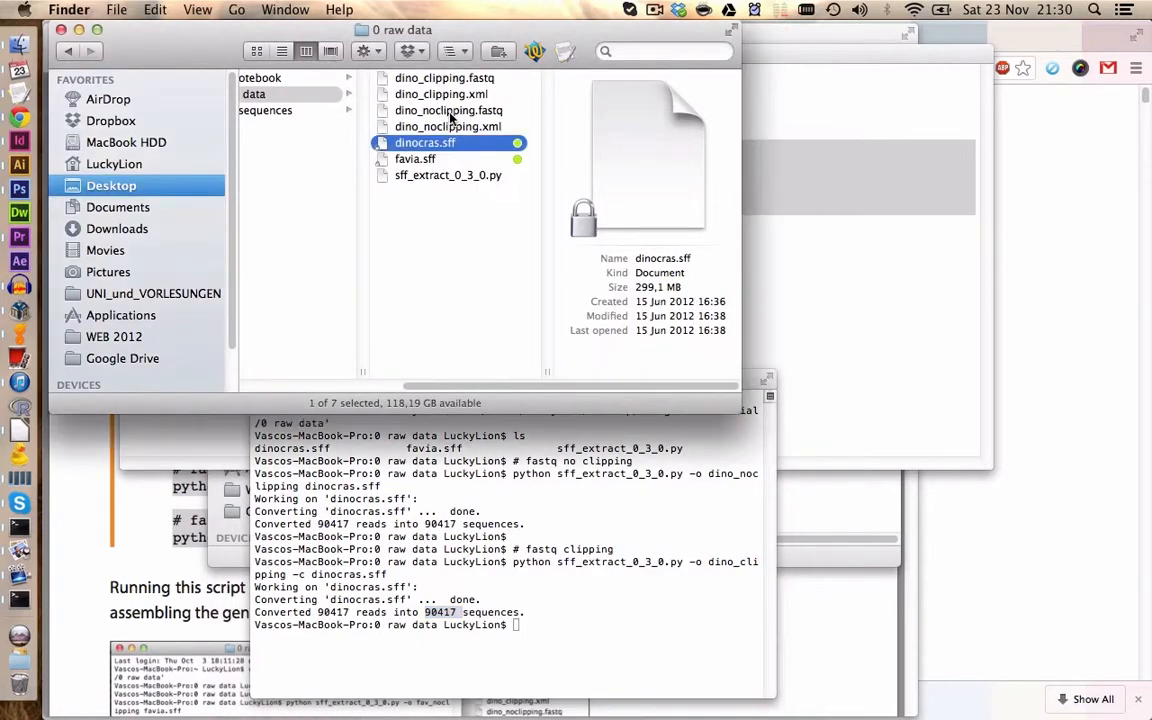
click(448, 110)
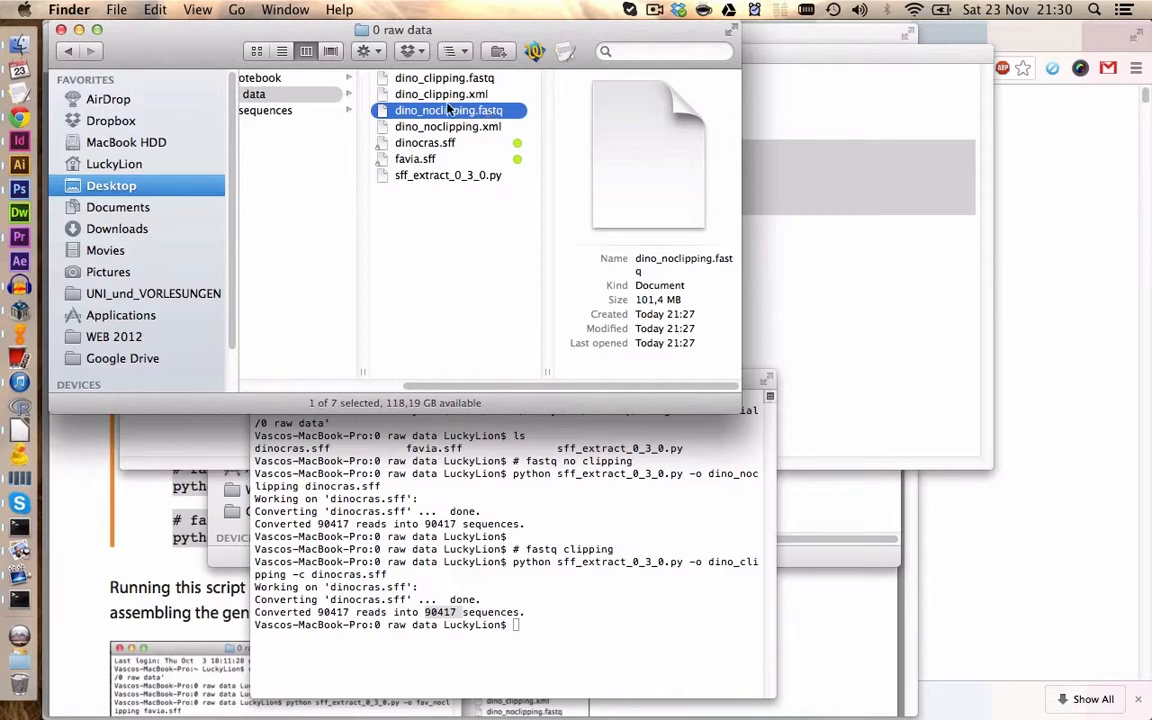
click(444, 78)
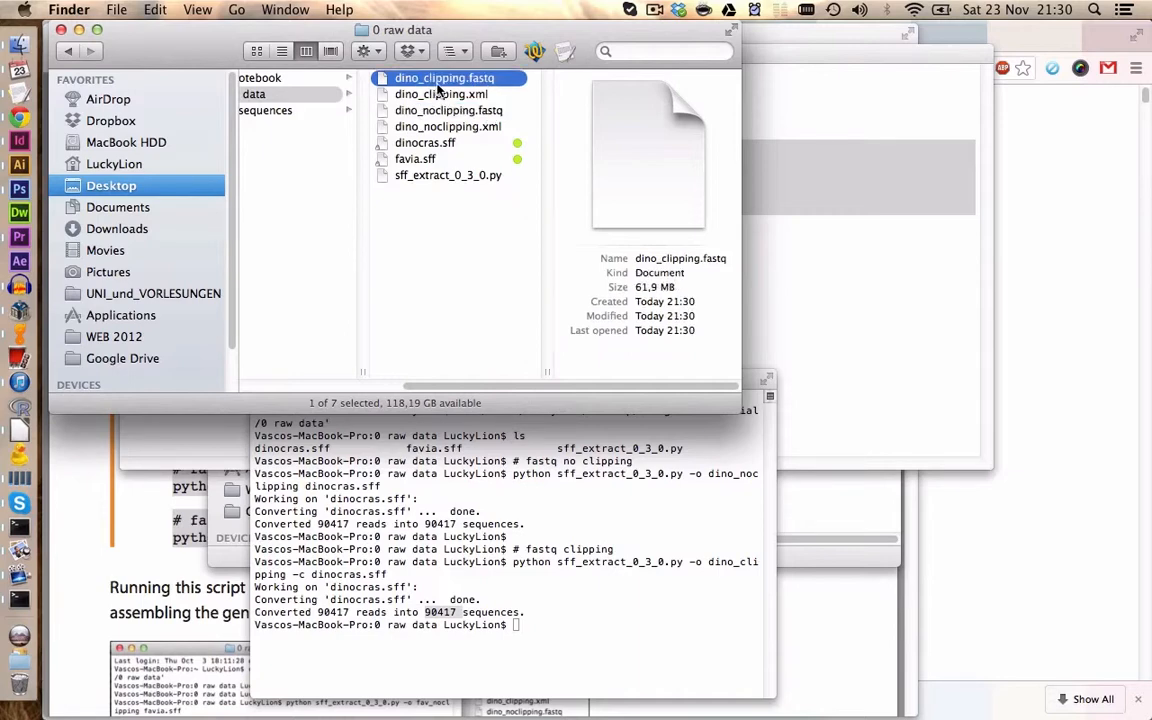
right_click(444, 78)
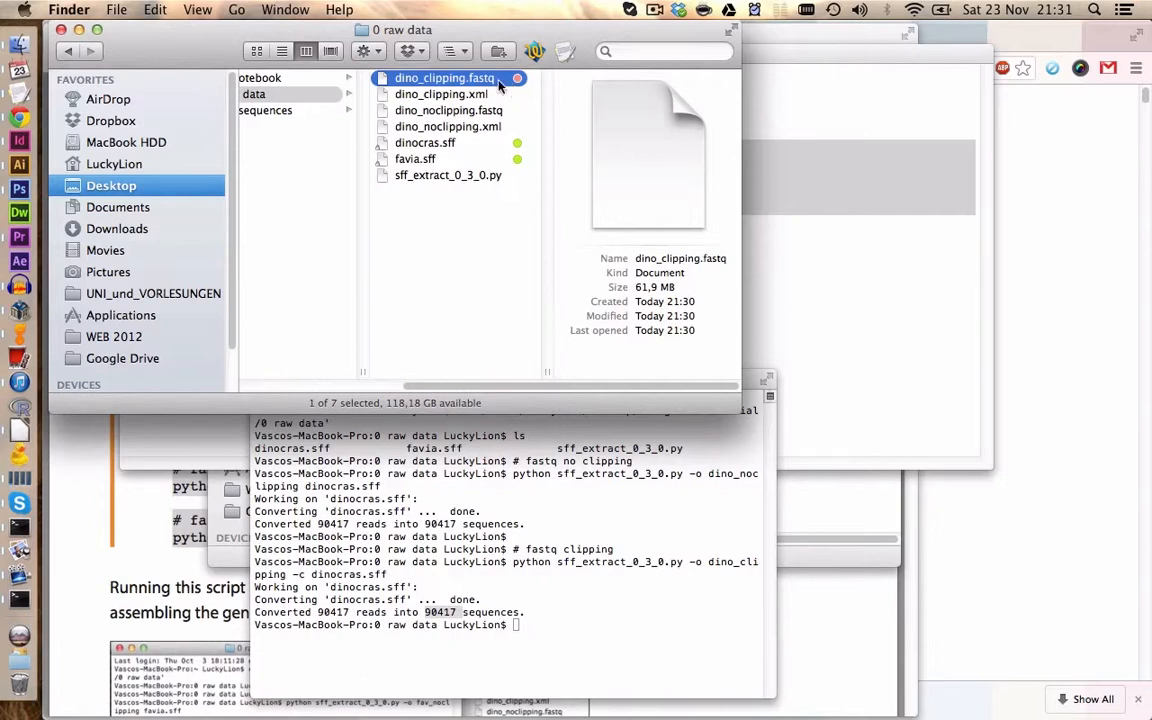
mouse_move(588, 144)
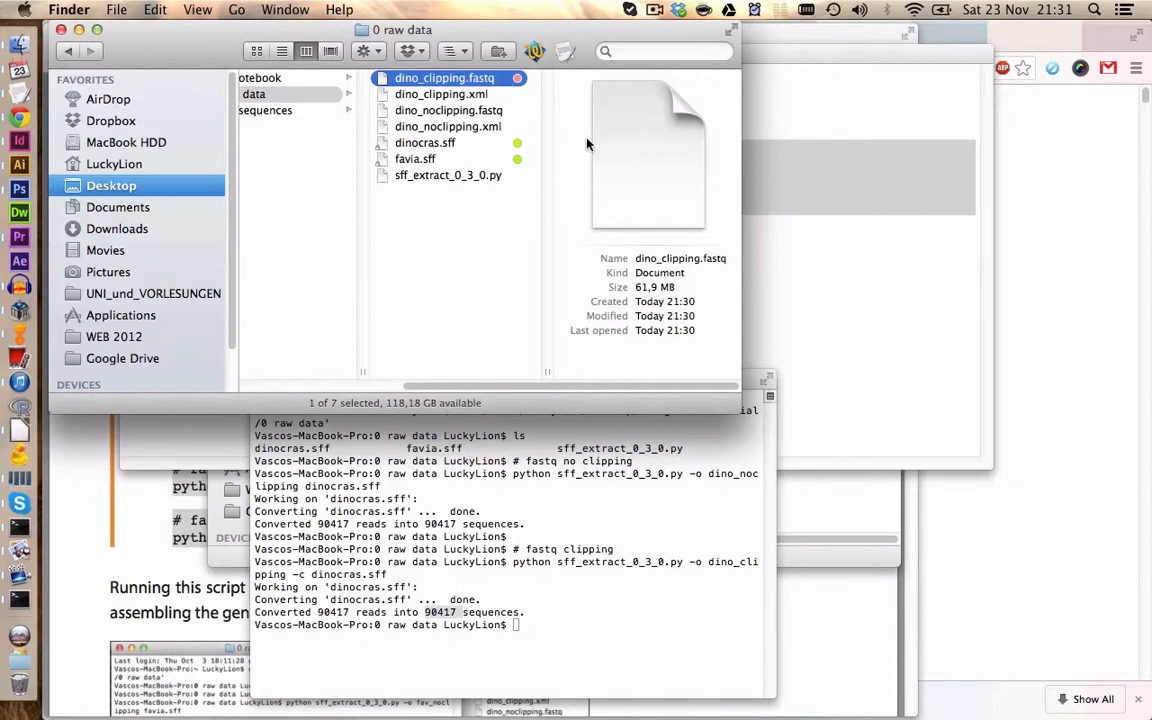
mouse_move(836, 196)
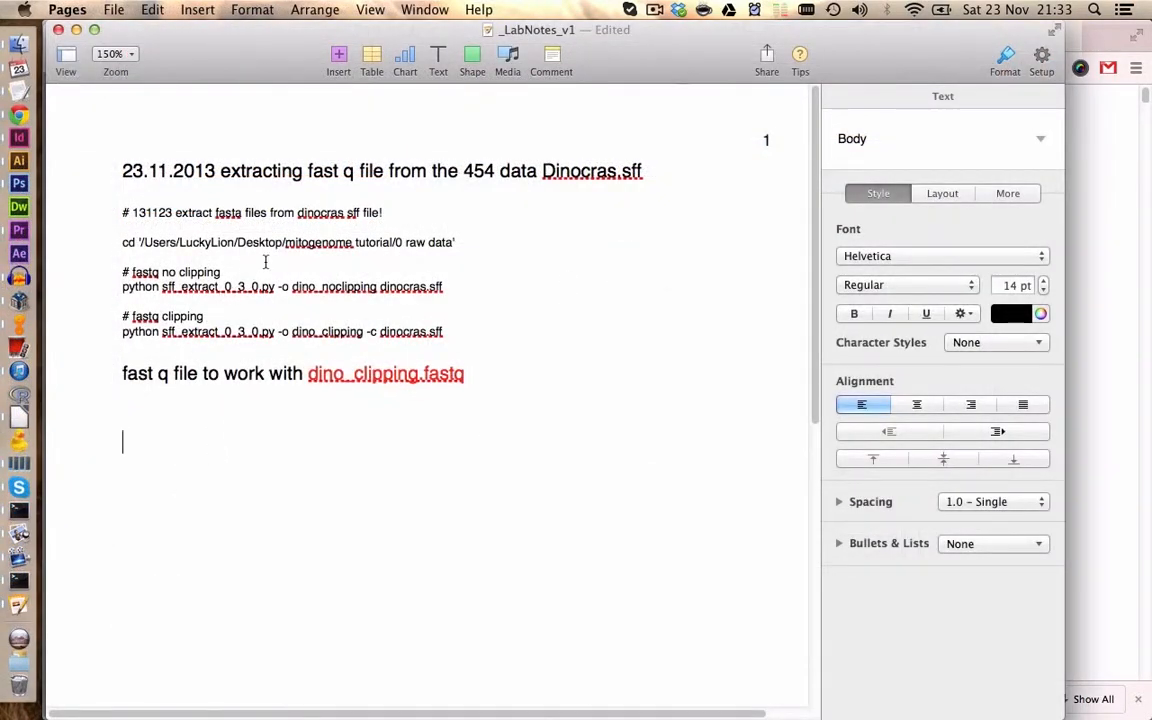
mouse_move(20, 184)
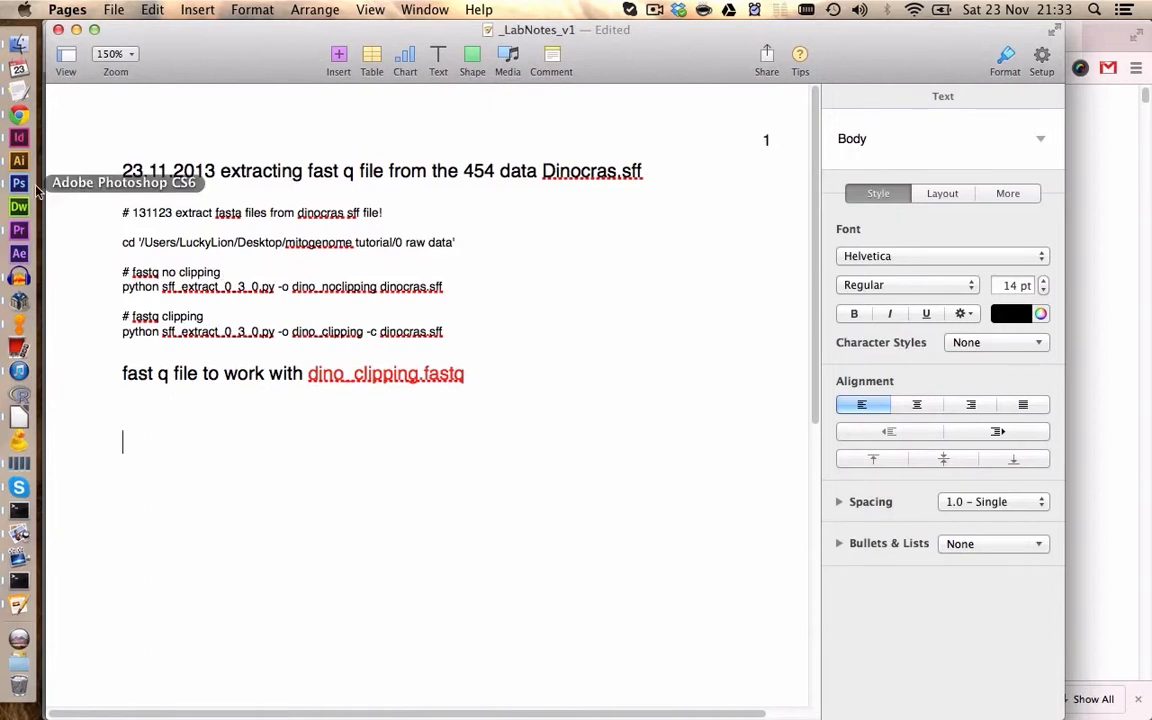